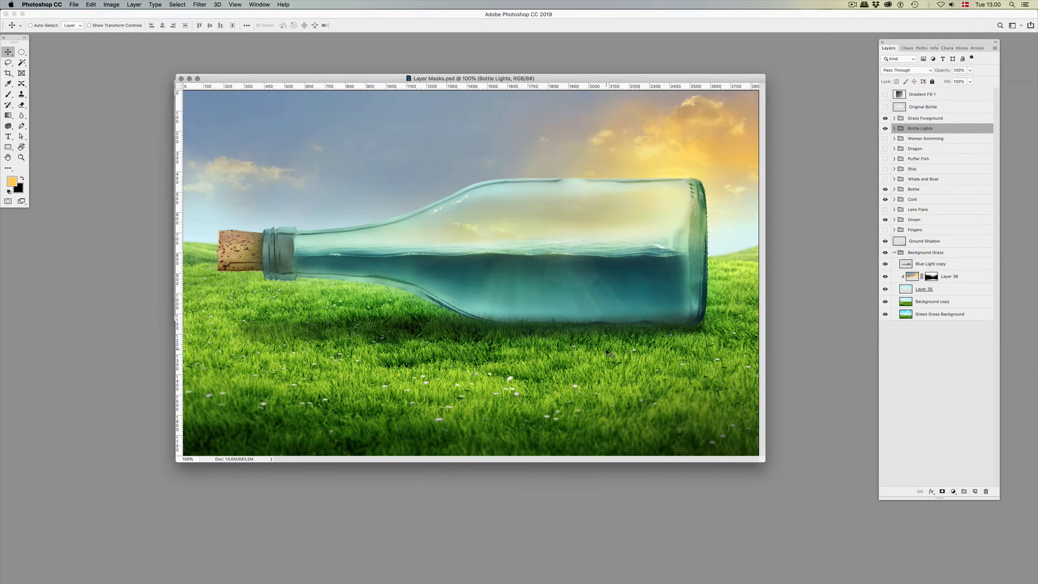
{"action": "mouse_move", "coordinate": [624, 225]}
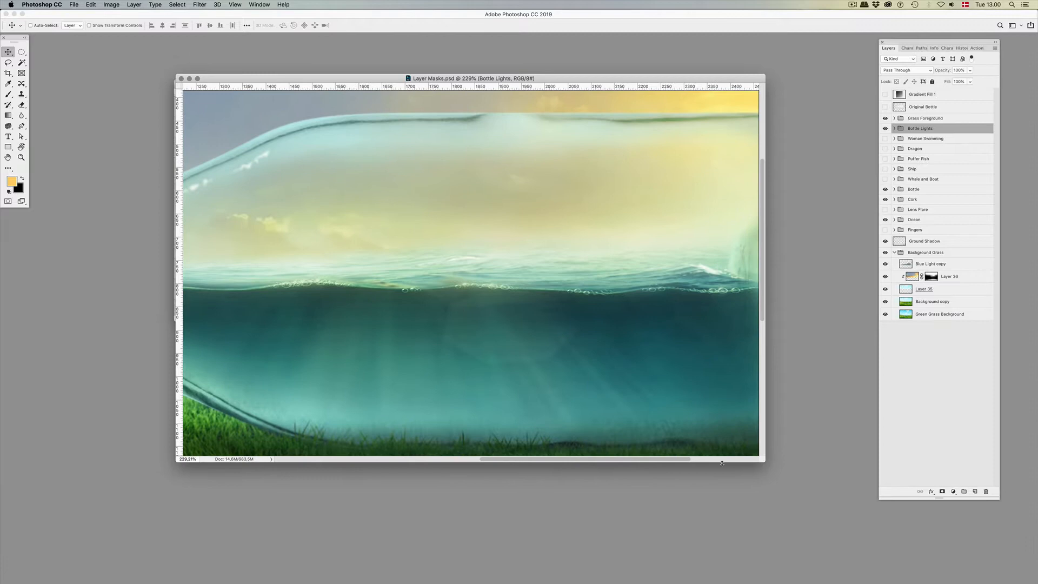
Enlarge the document window to view the bottle composite larger
{"action": "left_click_drag", "start_coordinate": [763, 461], "coordinate": [827, 498]}
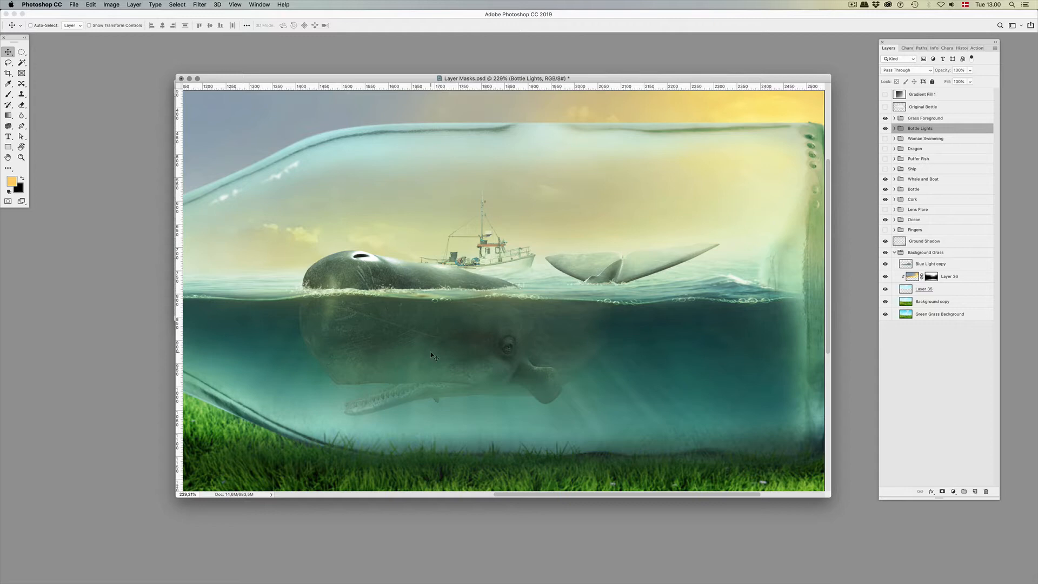
Disable the whale's layer mask inside the Whale and Boat group to reveal it whole
{"action": "left_click", "coordinate": [894, 178]}
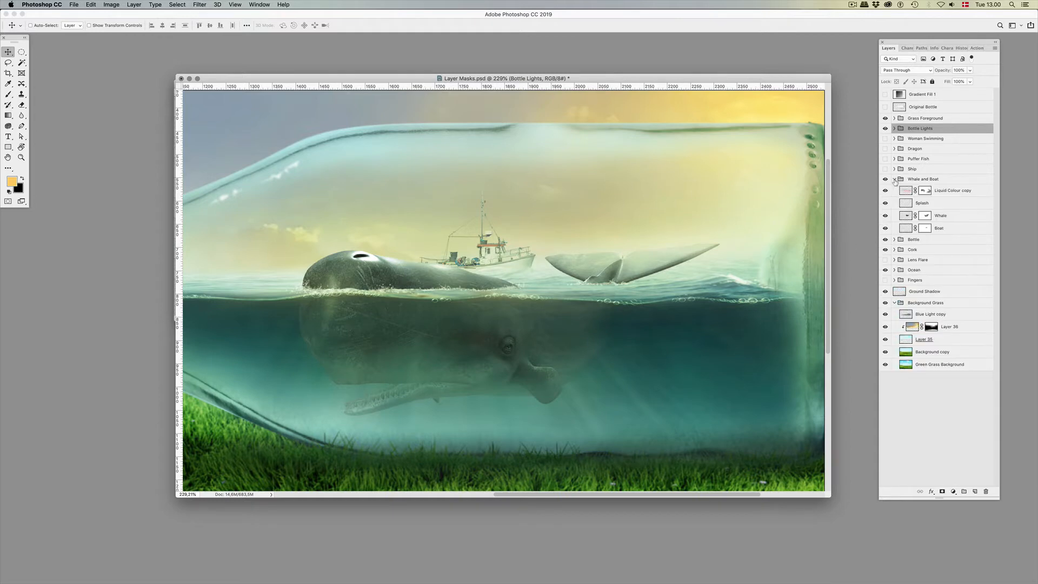
{"action": "left_click", "coordinate": [925, 215]}
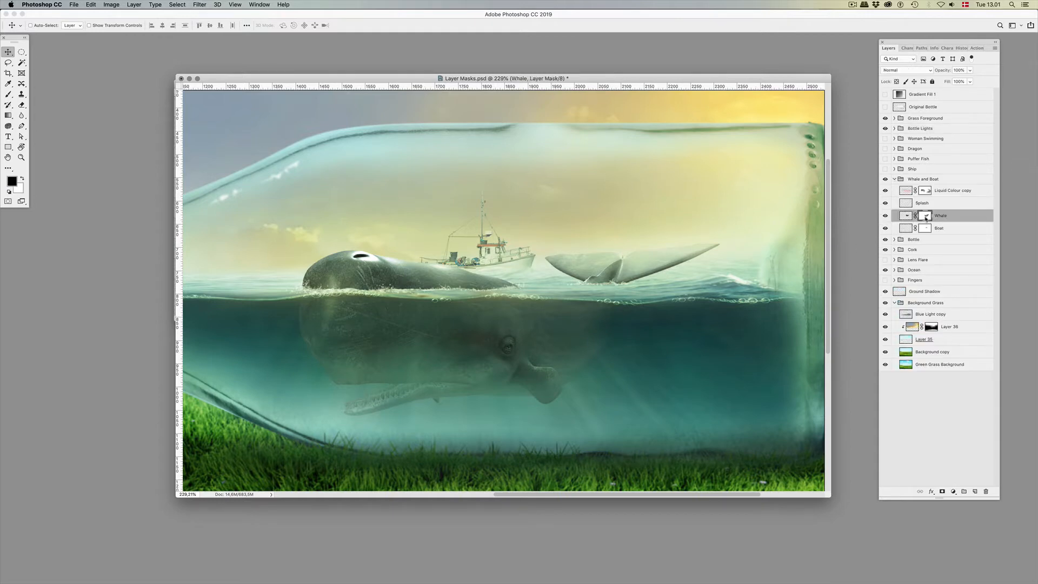
{"action": "right_click", "coordinate": [916, 215]}
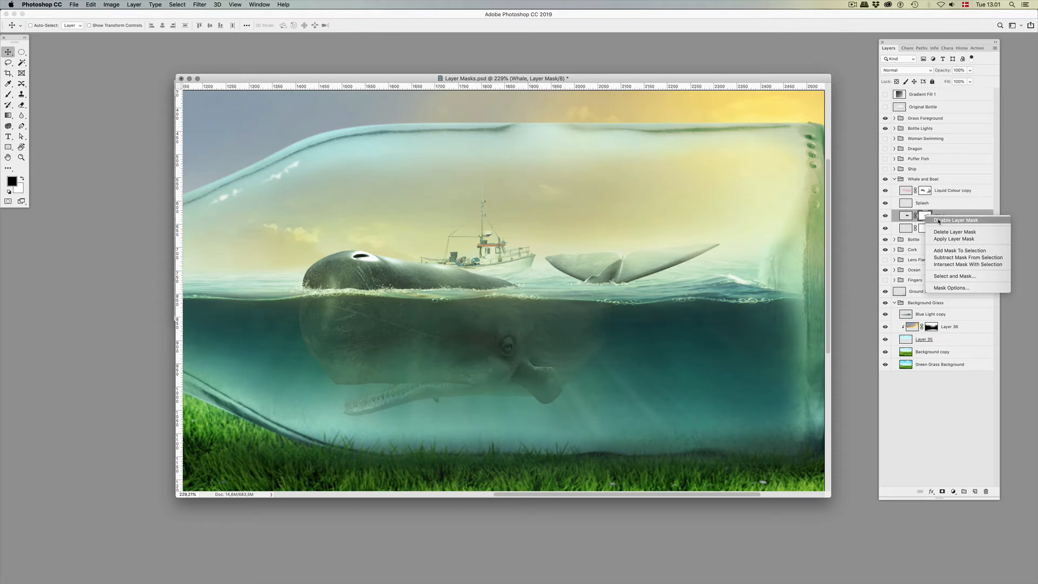
{"action": "left_click", "coordinate": [954, 220]}
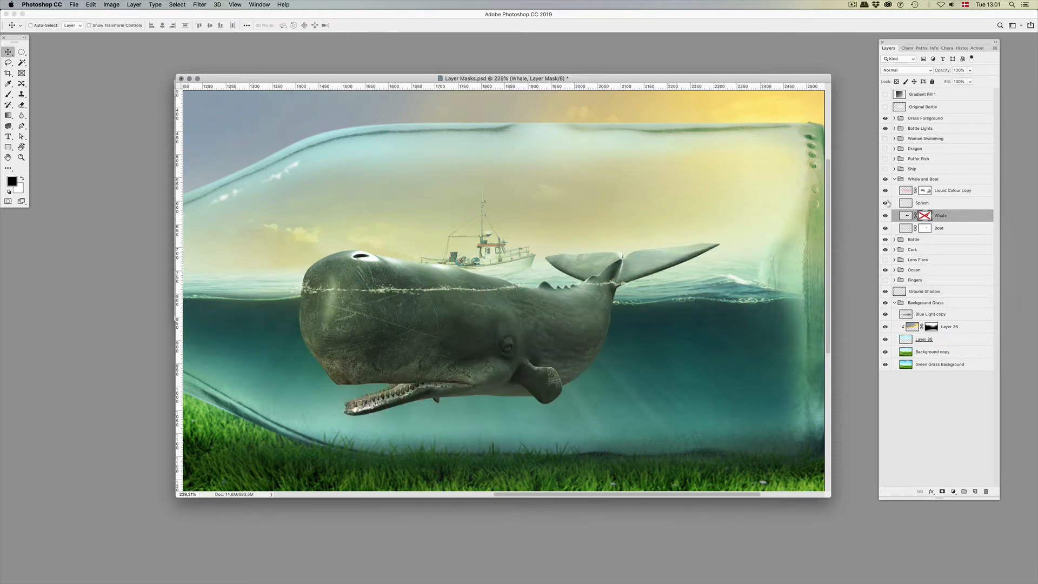
Hide the Whale and Boat group so the Ship group can replace it
{"action": "left_click", "coordinate": [885, 204]}
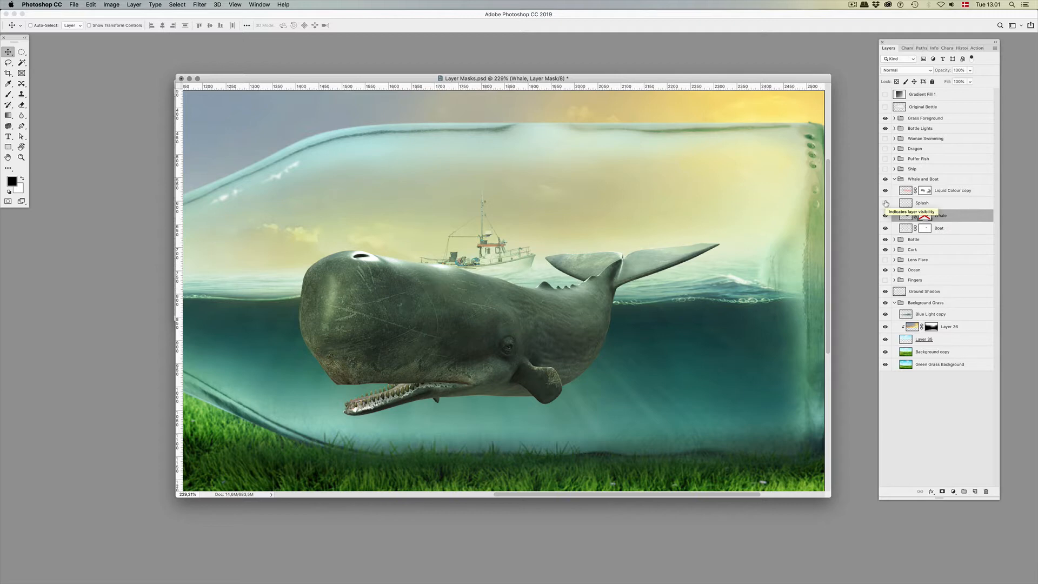
{"action": "left_click", "coordinate": [886, 202]}
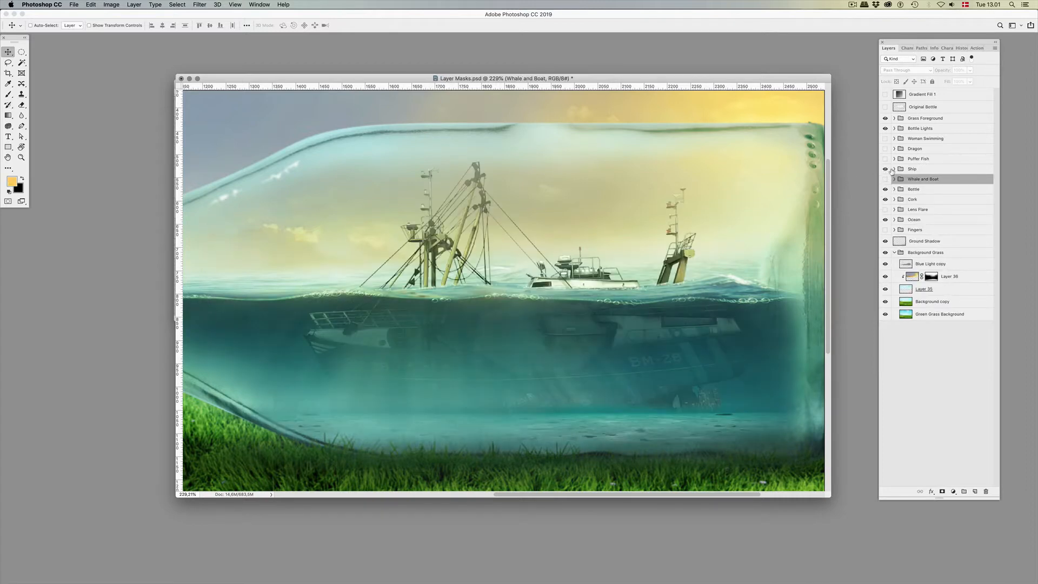
Show the Puffer Fish group floating in the bottle's water
{"action": "left_click", "coordinate": [886, 158]}
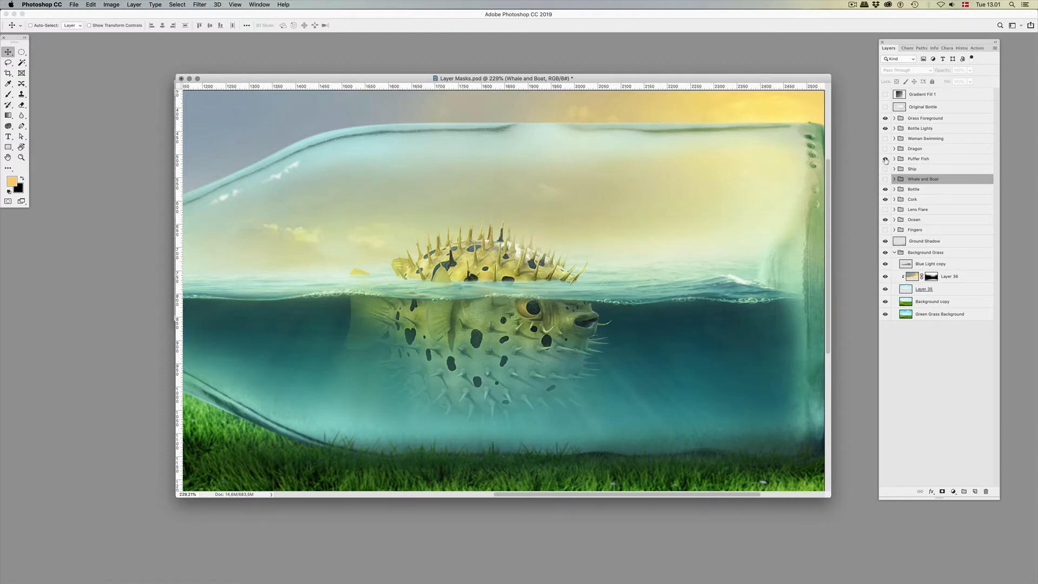
{"action": "mouse_move", "coordinate": [886, 159]}
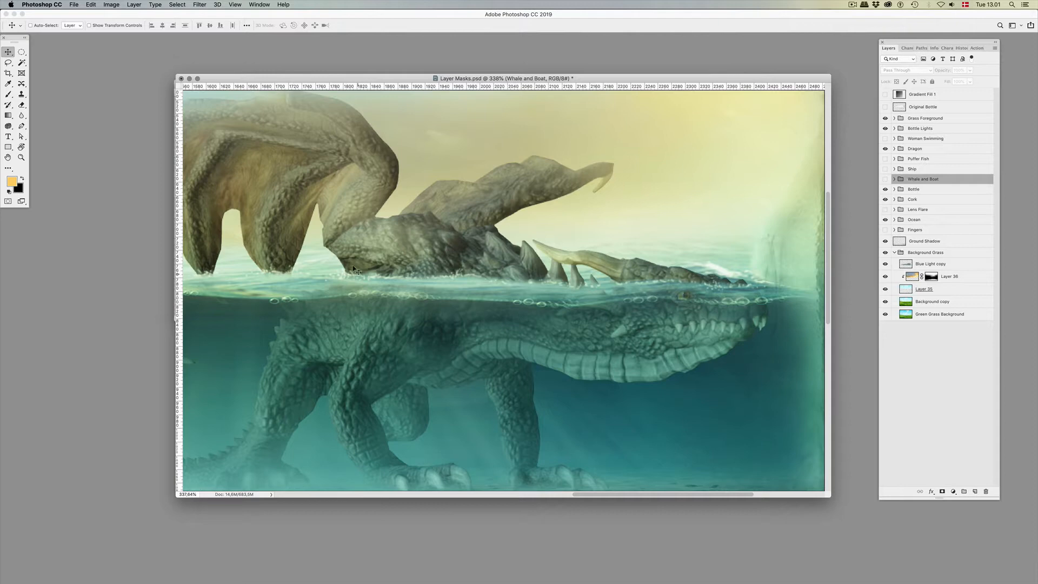
{"action": "mouse_move", "coordinate": [480, 306]}
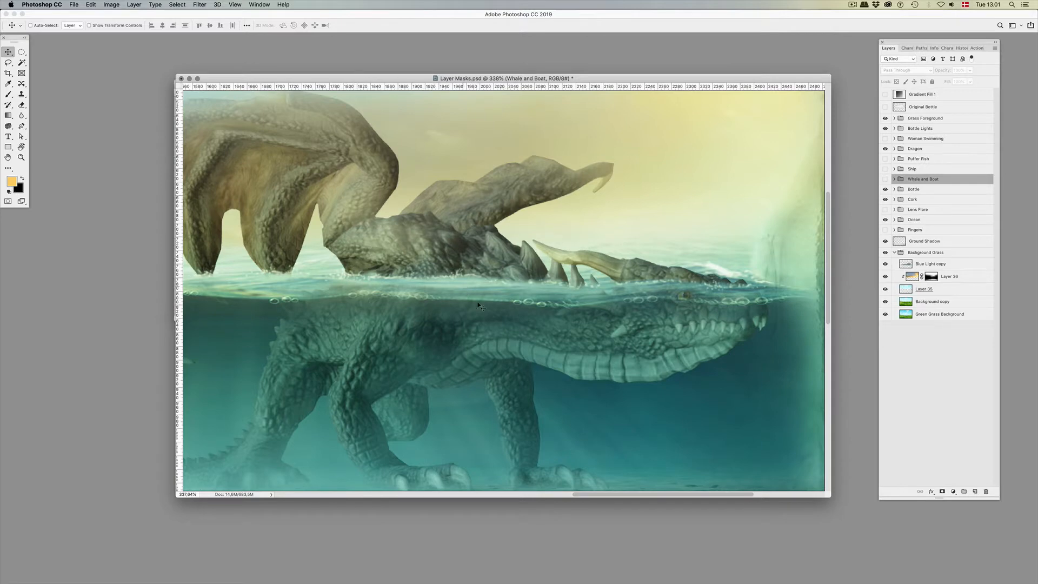
{"action": "mouse_move", "coordinate": [355, 276]}
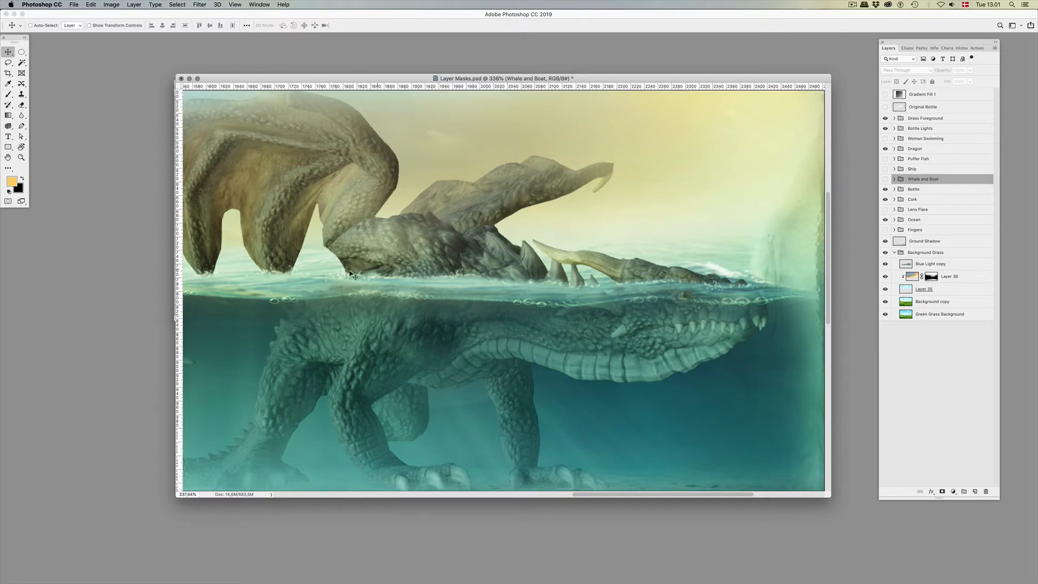
{"action": "mouse_move", "coordinate": [589, 298]}
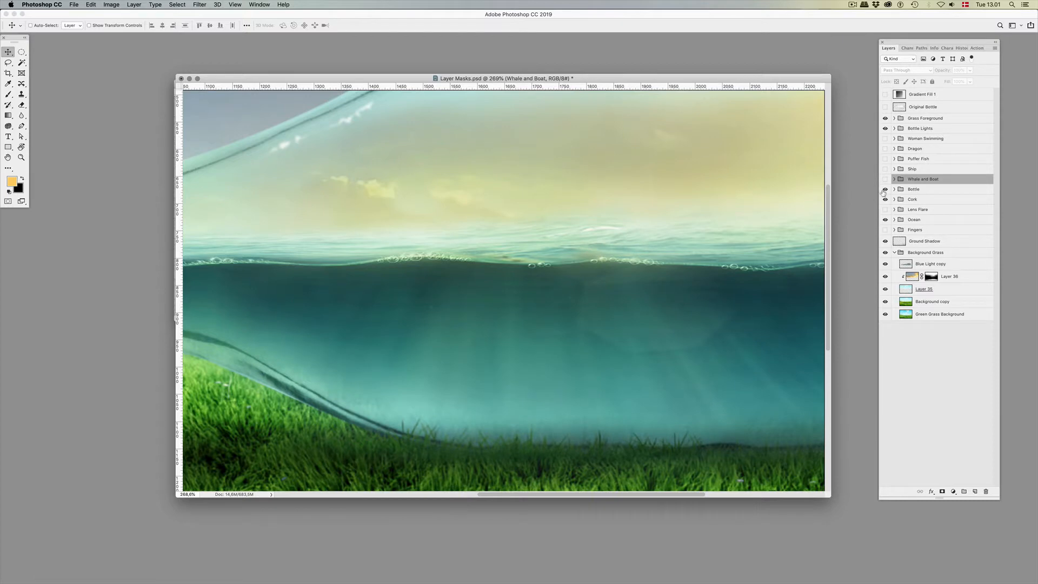
Expand the Puffer Fish group and hide the masked Puffer Fish 1 layer via its mask options
{"action": "left_click", "coordinate": [886, 159]}
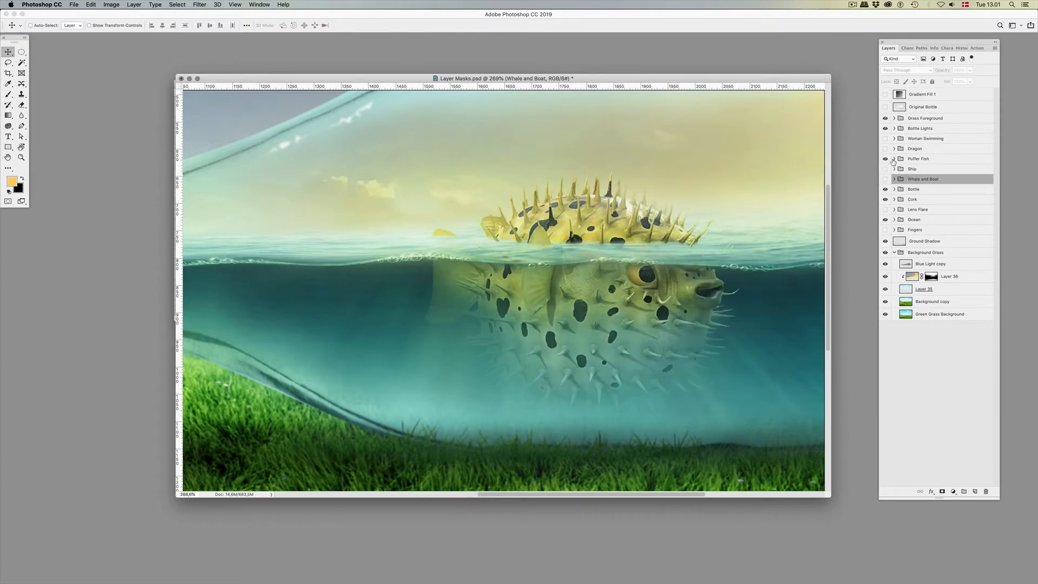
{"action": "left_click", "coordinate": [894, 158]}
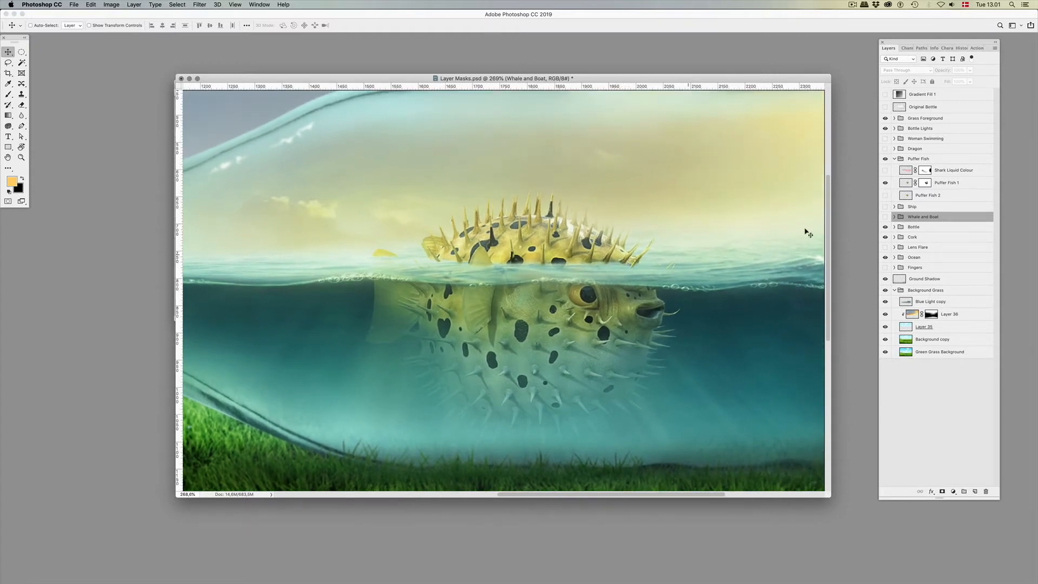
{"action": "left_click", "coordinate": [948, 182]}
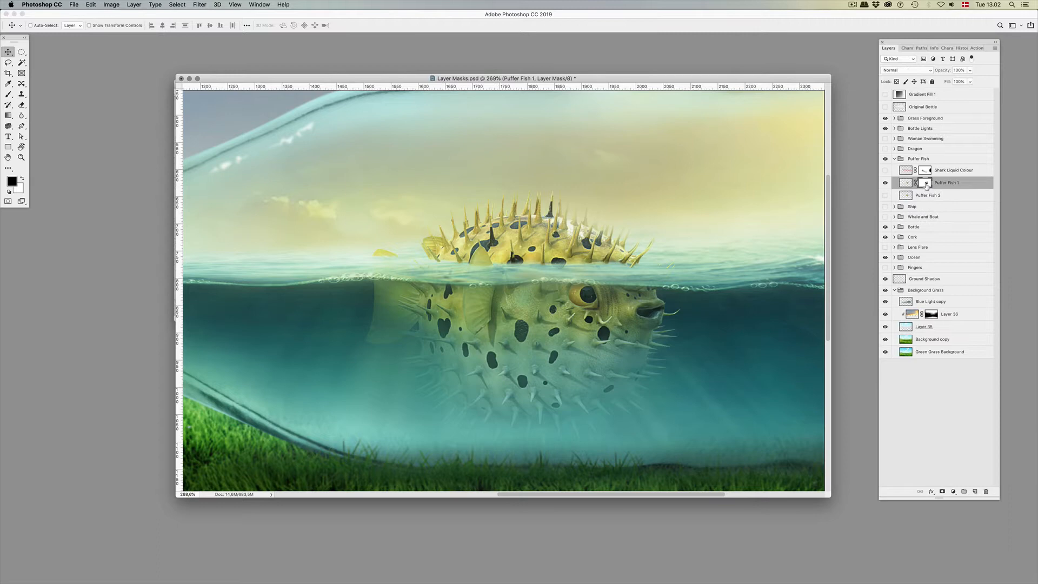
{"action": "right_click", "coordinate": [927, 183]}
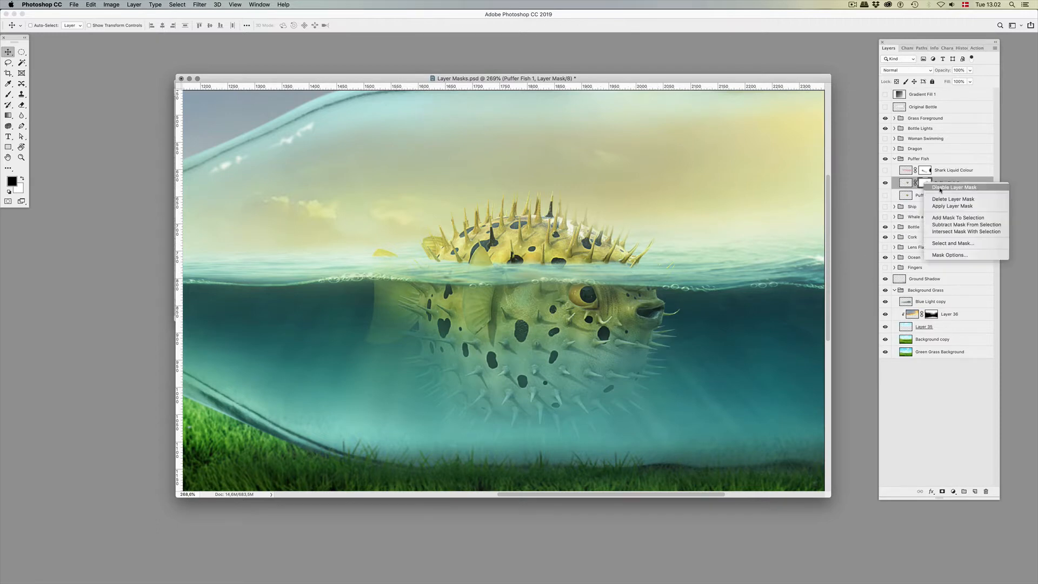
{"action": "left_click", "coordinate": [954, 187]}
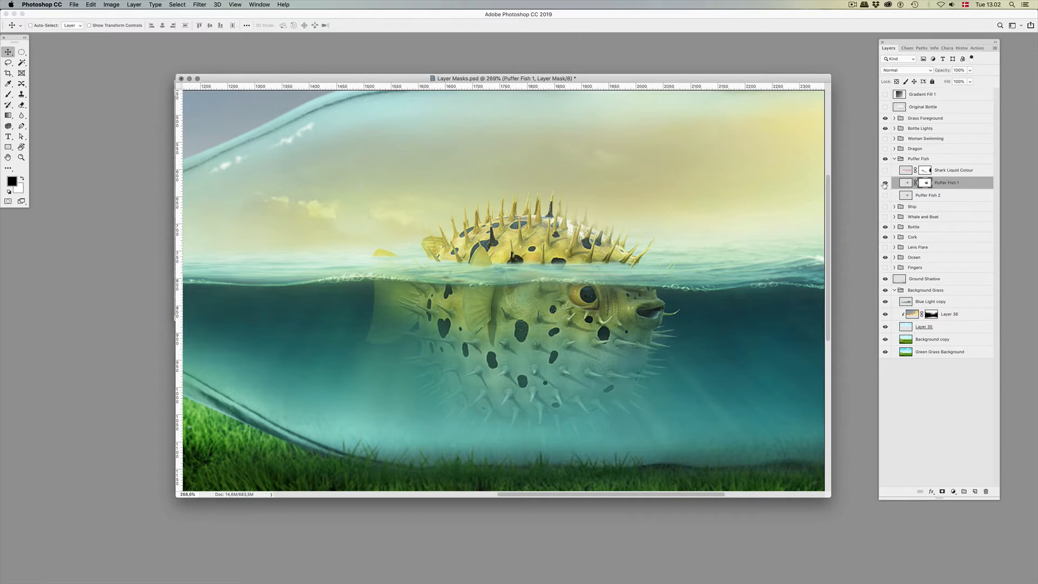
Show the unmasked Puffer Fish 2 layer floating whole over the water line
{"action": "left_click", "coordinate": [885, 196]}
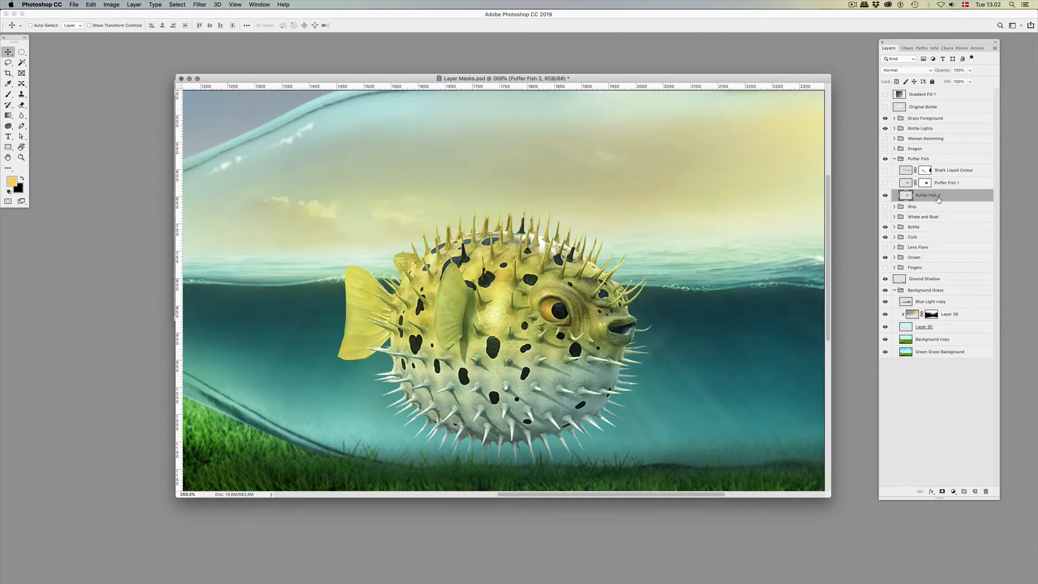
{"action": "mouse_move", "coordinate": [670, 252]}
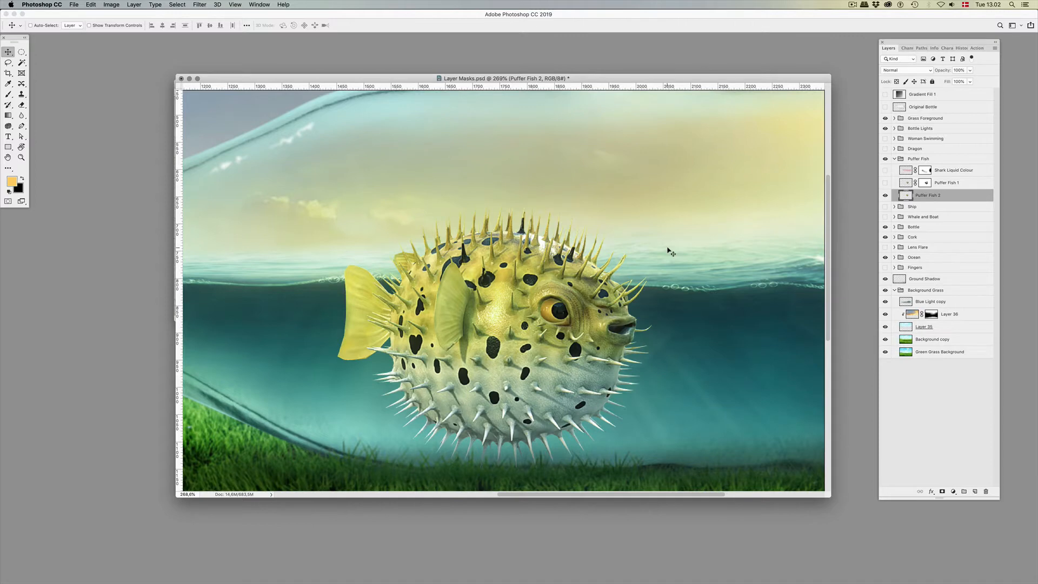
{"action": "mouse_move", "coordinate": [930, 462]}
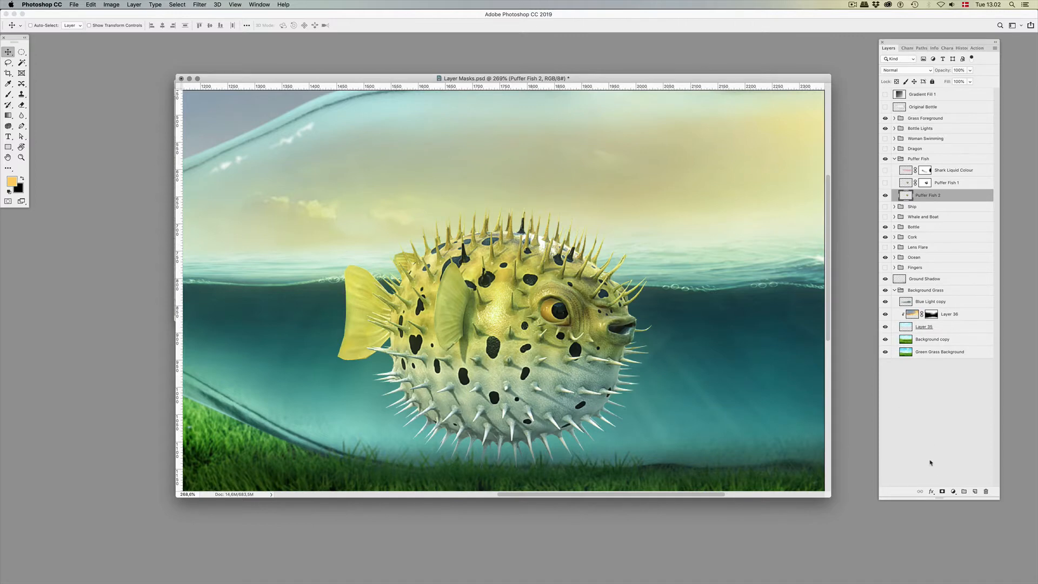
Add a layer mask to Puffer Fish 2 and ready a soft brush painting black along the waterline
{"action": "left_click", "coordinate": [942, 491]}
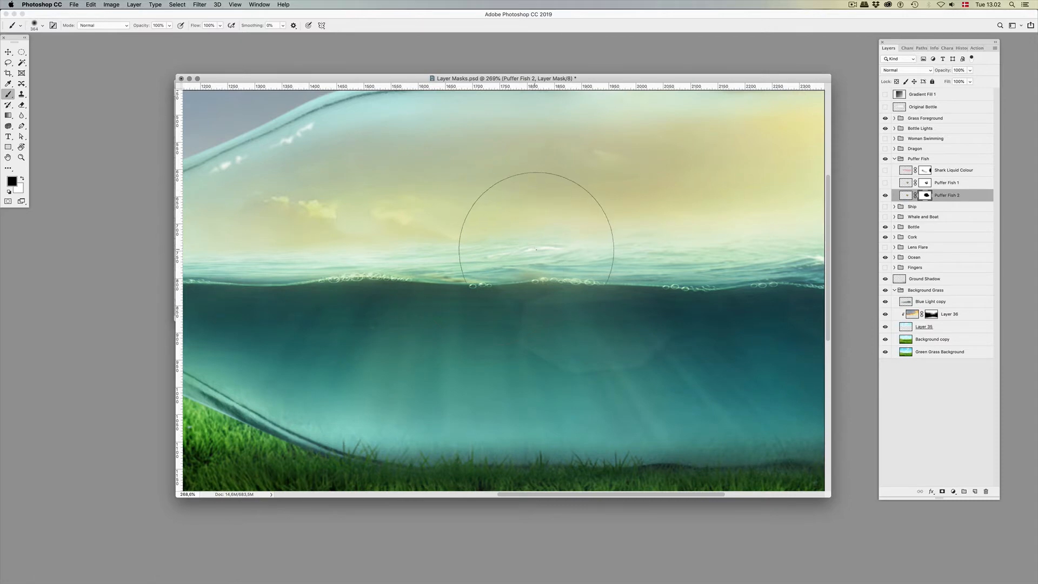
{"action": "mouse_move", "coordinate": [589, 244]}
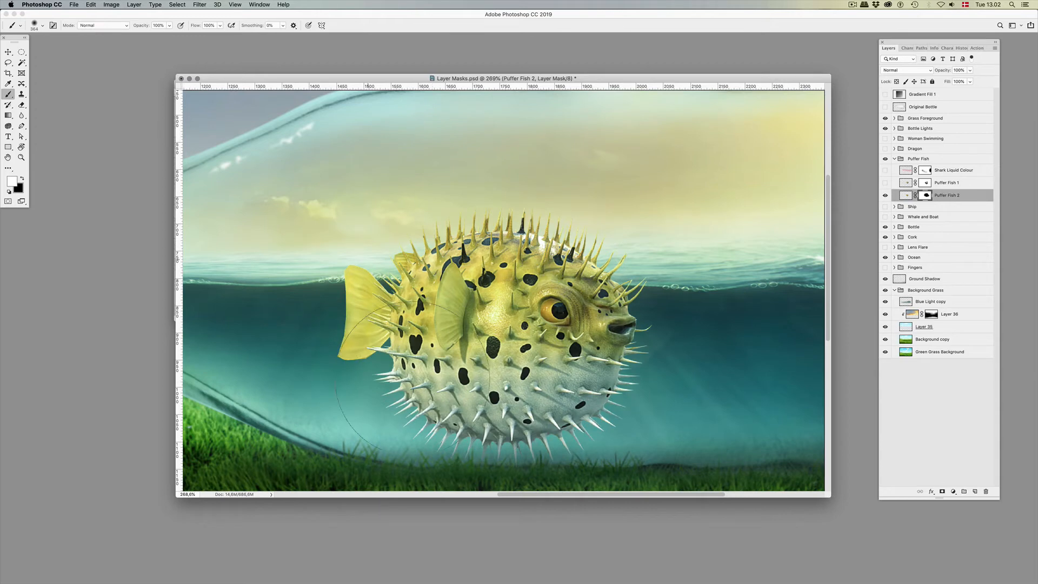
{"action": "mouse_move", "coordinate": [530, 206]}
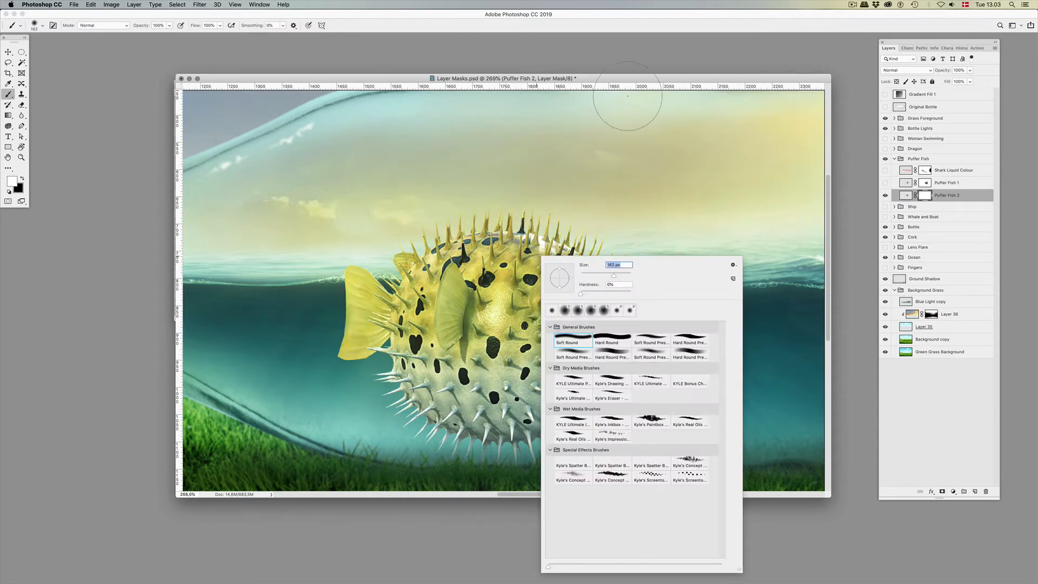
{"action": "left_click_drag", "start_coordinate": [612, 274], "coordinate": [593, 275]}
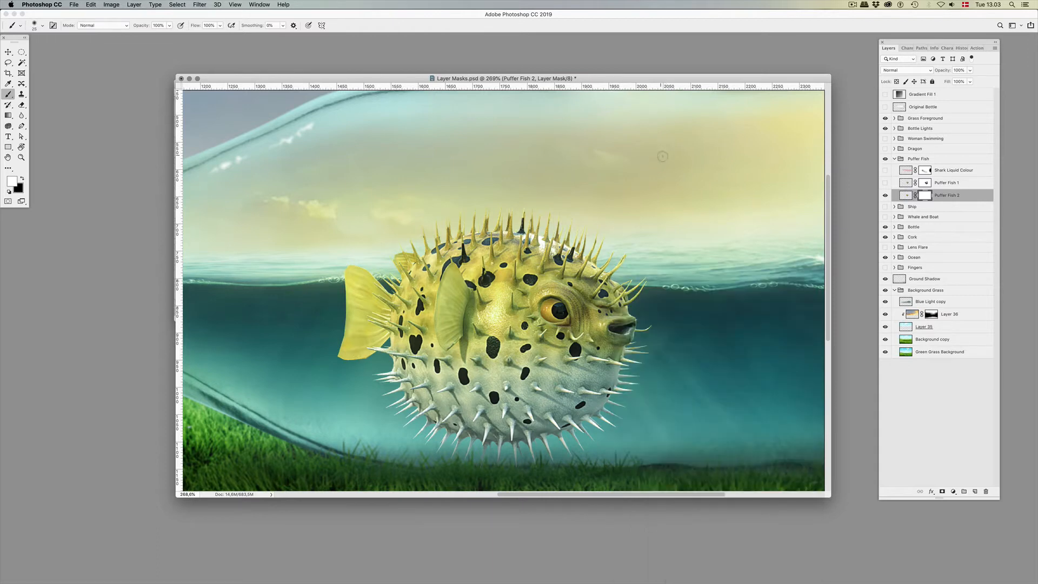
{"action": "left_click", "coordinate": [158, 24]}
{"action": "type", "text": "70"}
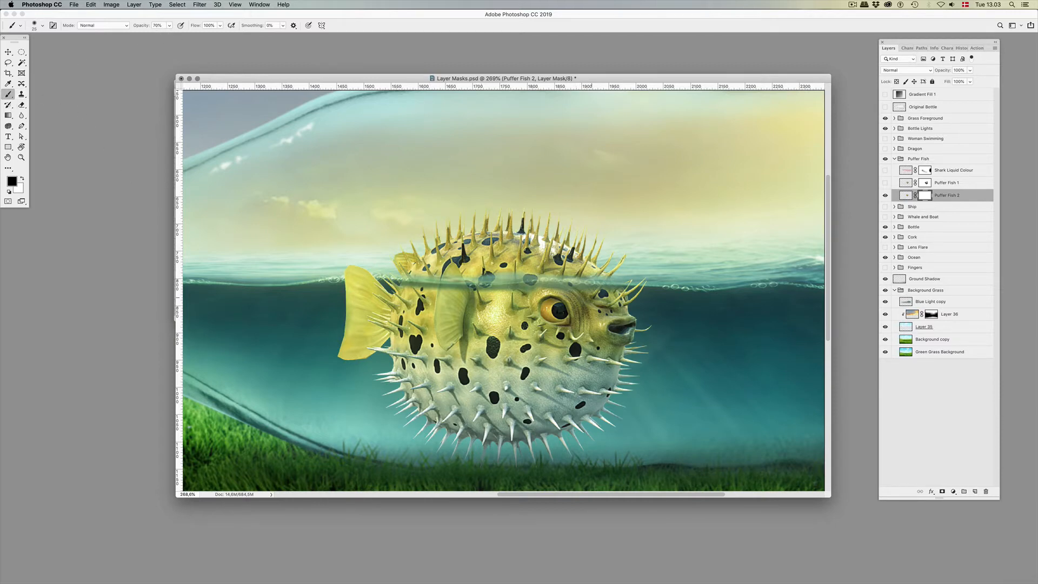
Swap brush colours between white and black while masking the fish's above-water half
{"action": "left_click", "coordinate": [157, 25]}
{"action": "type", "text": "100"}
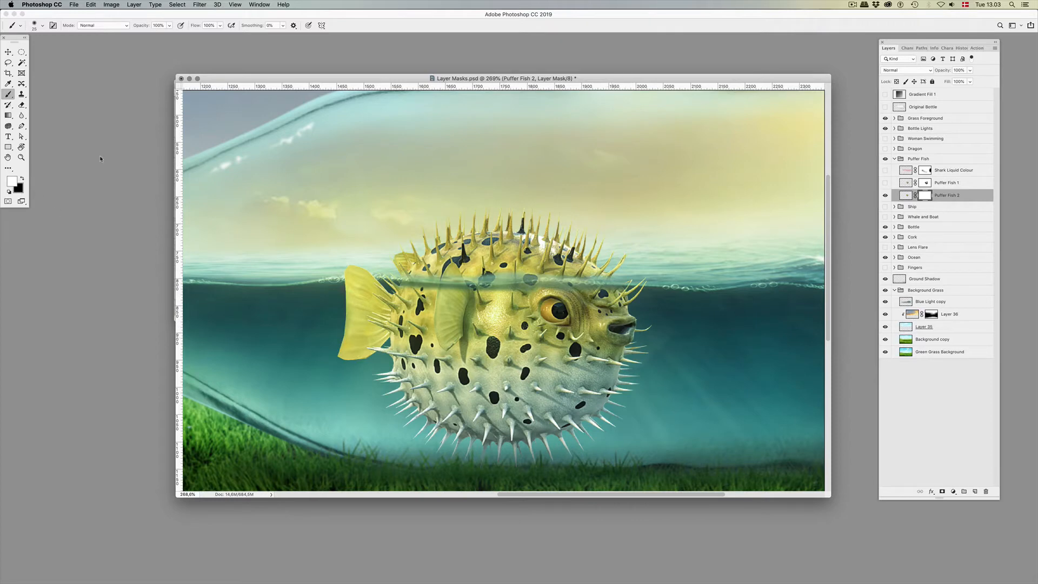
{"action": "mouse_move", "coordinate": [42, 192]}
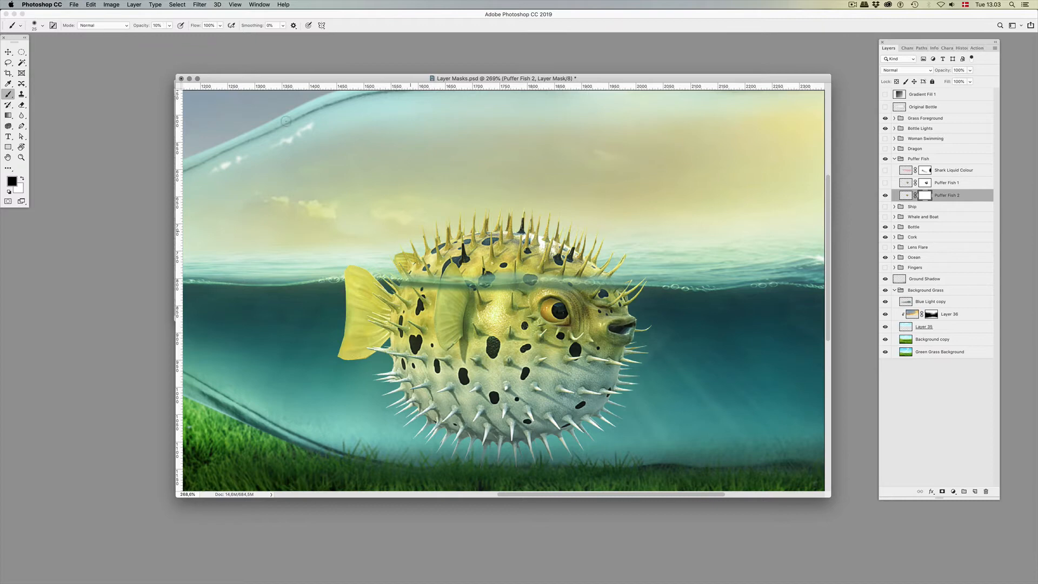
{"action": "mouse_move", "coordinate": [392, 198]}
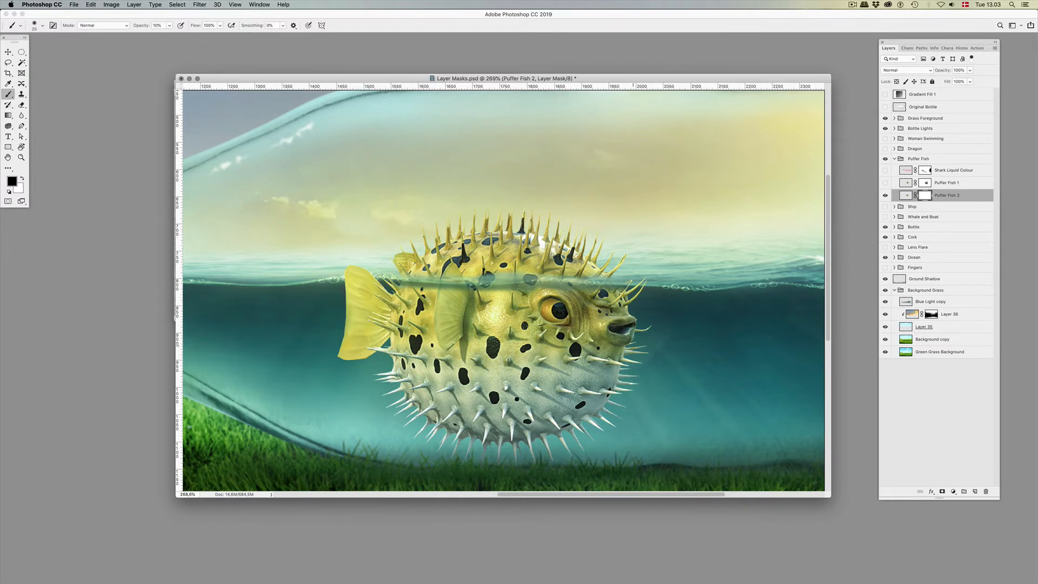
{"action": "left_click", "coordinate": [156, 25]}
{"action": "type", "text": "100"}
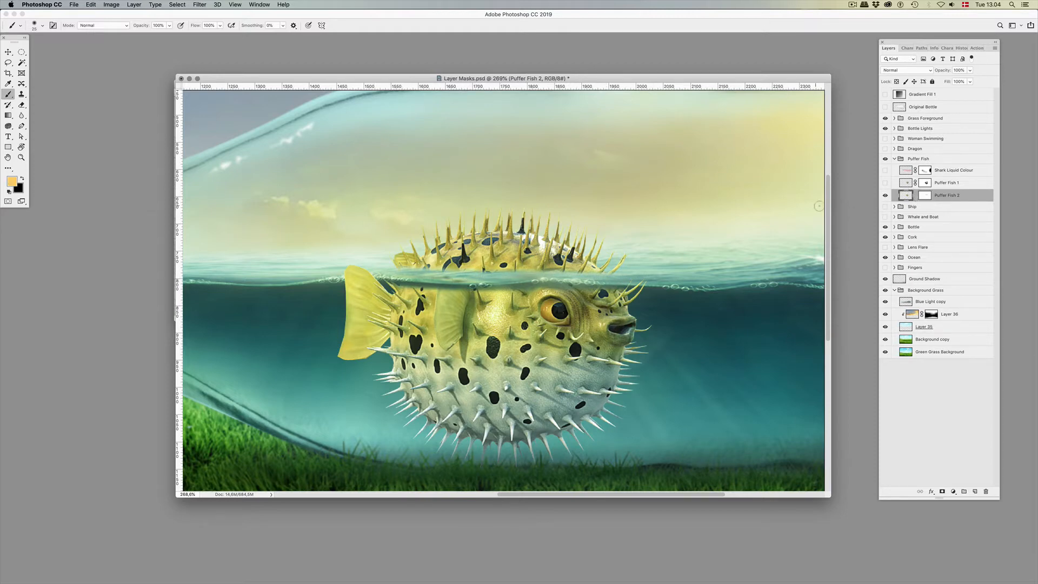
Switch to the Move tool to raise the puffer fish above the water
{"action": "left_click", "coordinate": [8, 52]}
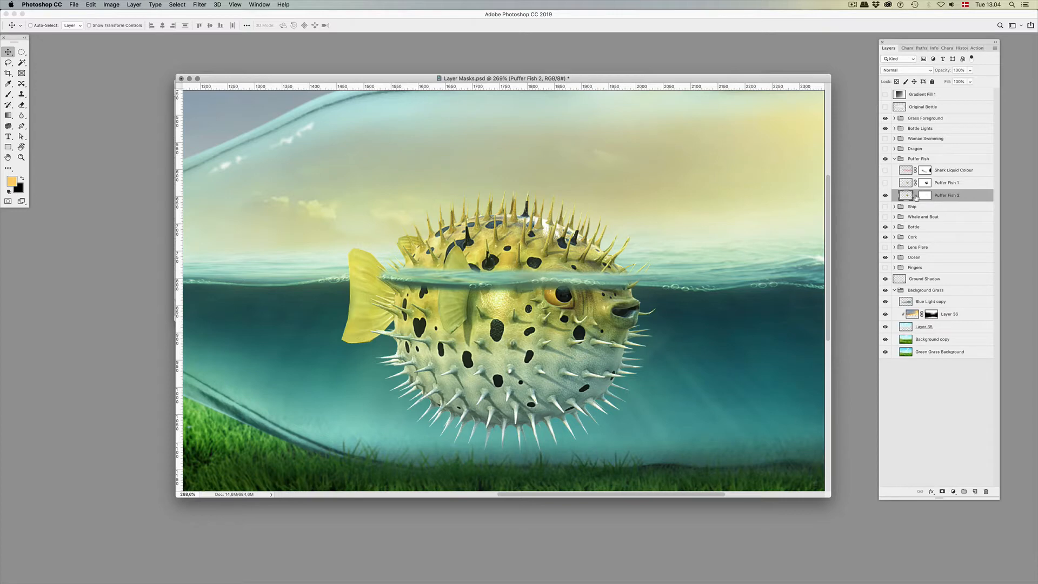
{"action": "mouse_move", "coordinate": [916, 197]}
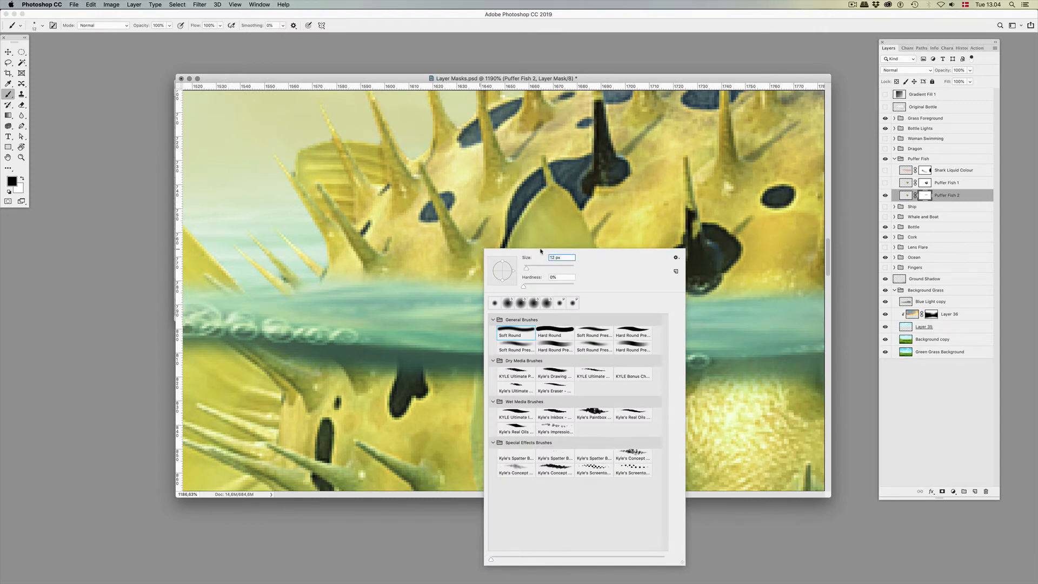
Paint the dorsal fin edge back crisp along the water surface with a small brush
{"action": "left_click", "coordinate": [538, 241]}
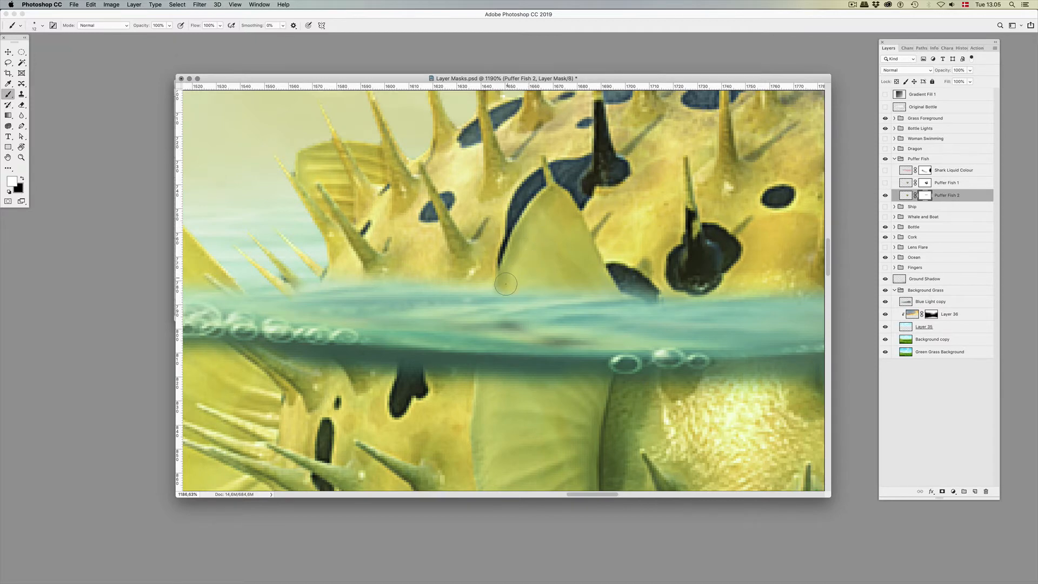
{"action": "left_click_drag", "start_coordinate": [506, 285], "coordinate": [599, 288]}
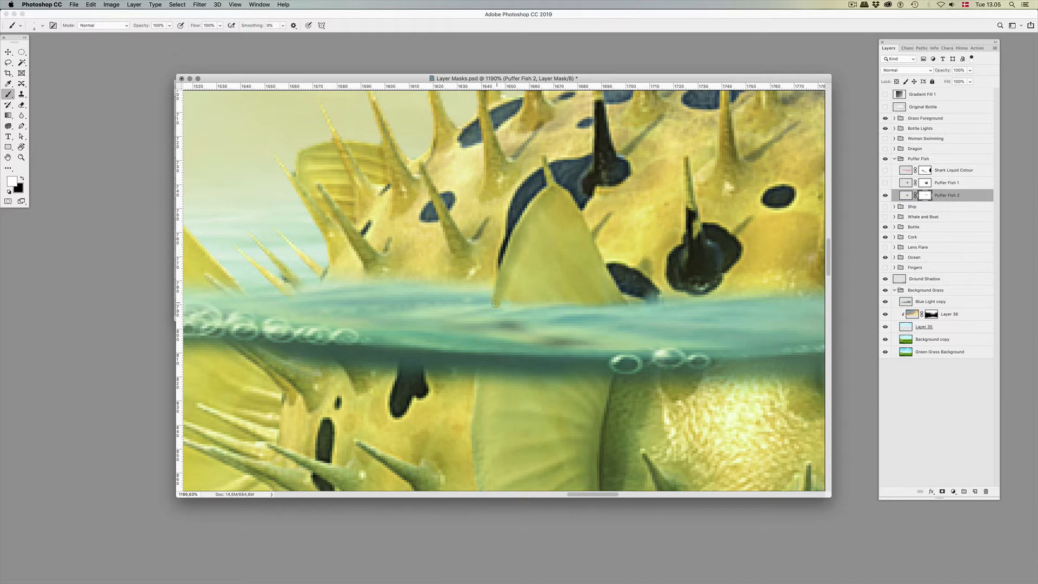
{"action": "left_click_drag", "start_coordinate": [493, 304], "coordinate": [612, 305]}
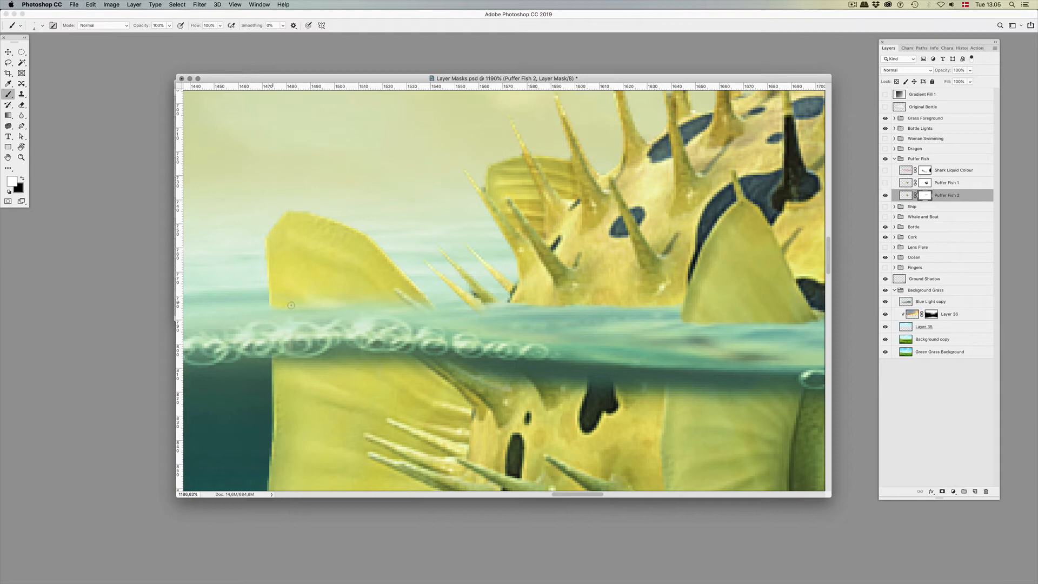
Clean the tail fin edge at the waterline, then switch to black for further masking
{"action": "left_click_drag", "start_coordinate": [291, 304], "coordinate": [402, 301]}
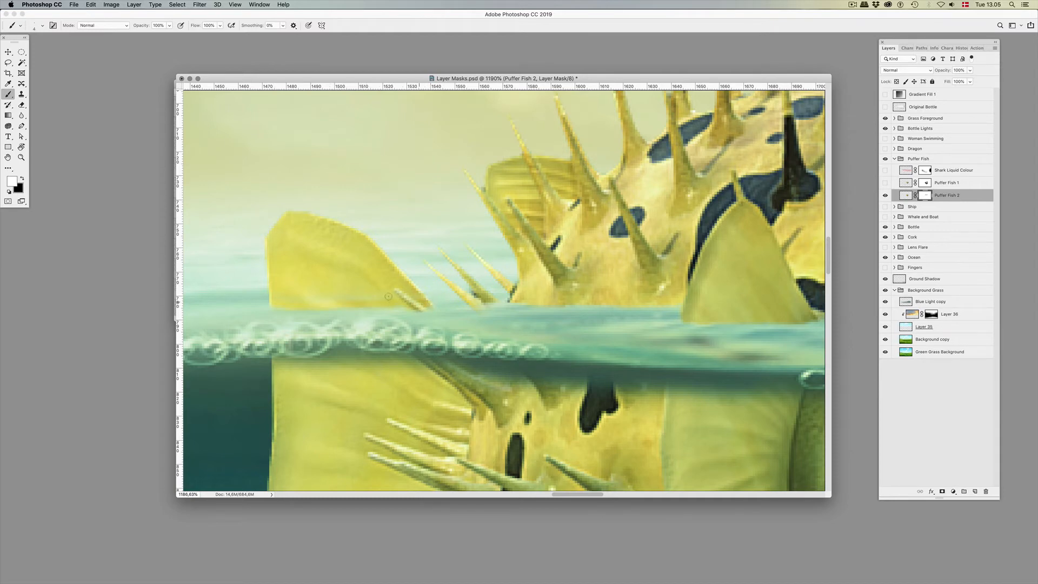
{"action": "left_click_drag", "start_coordinate": [387, 297], "coordinate": [300, 286]}
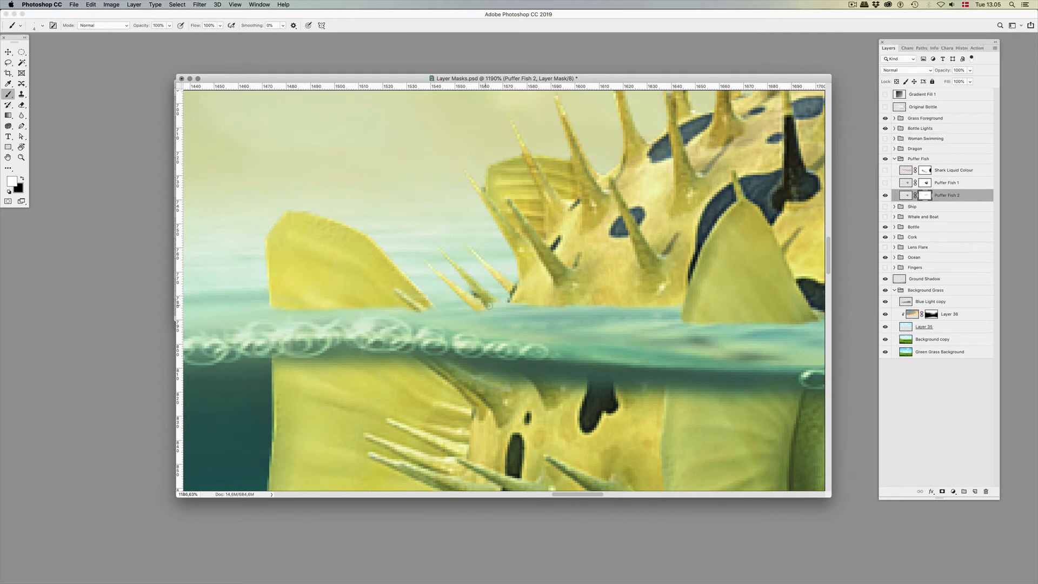
{"action": "left_click", "coordinate": [8, 185]}
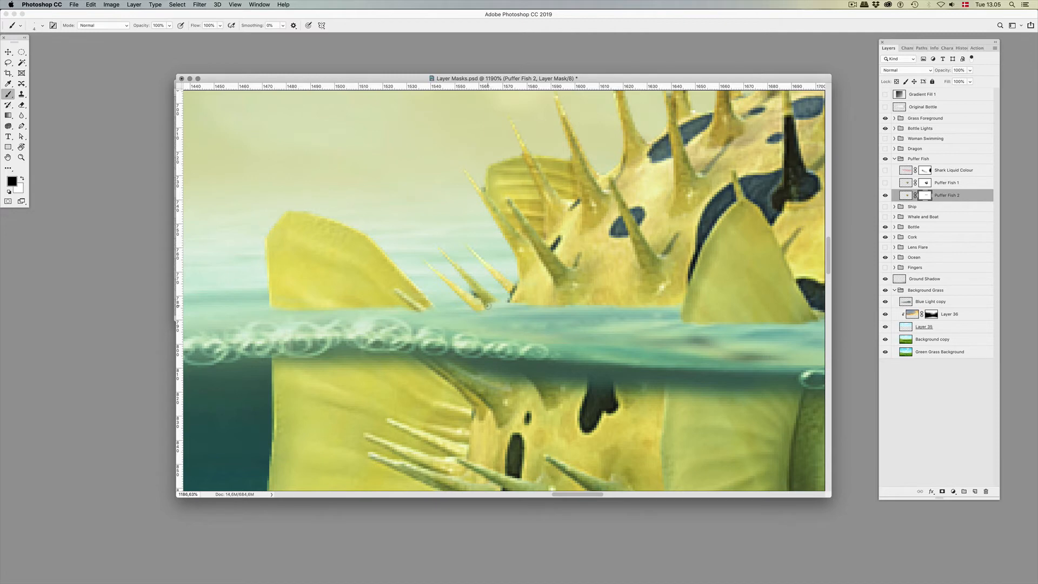
{"action": "mouse_move", "coordinate": [430, 310]}
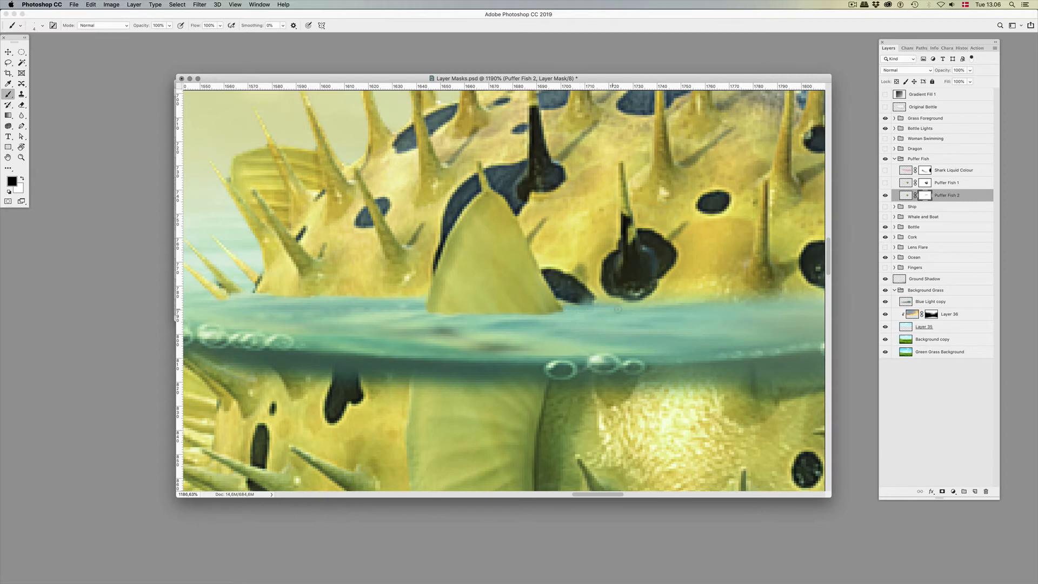
Touch up the mask along the waterline near the fin and pan toward the head
{"action": "left_click_drag", "start_coordinate": [618, 310], "coordinate": [767, 306]}
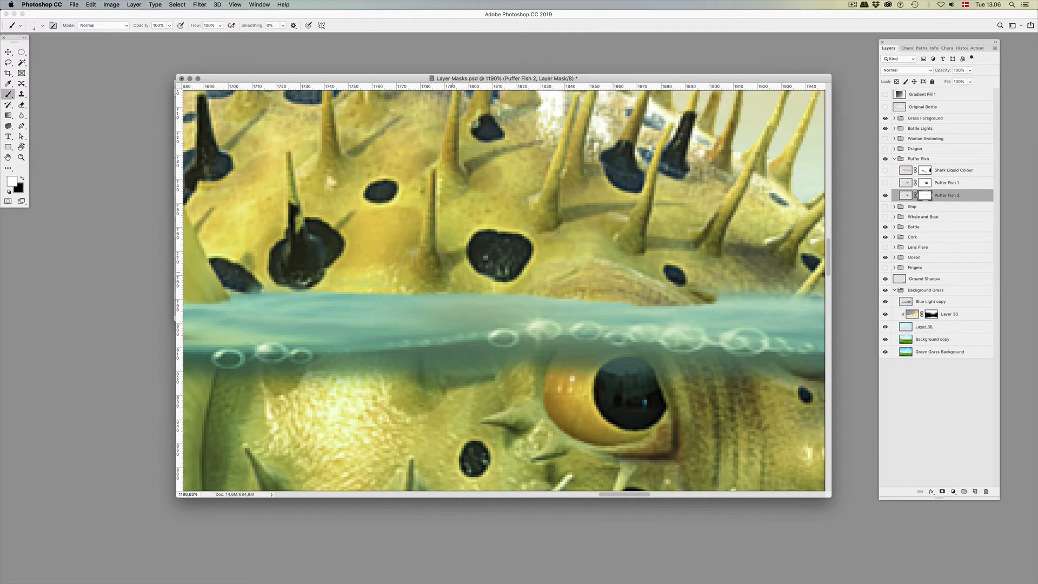
{"action": "scroll", "scroll_direction": "right", "scroll_amount": 3}
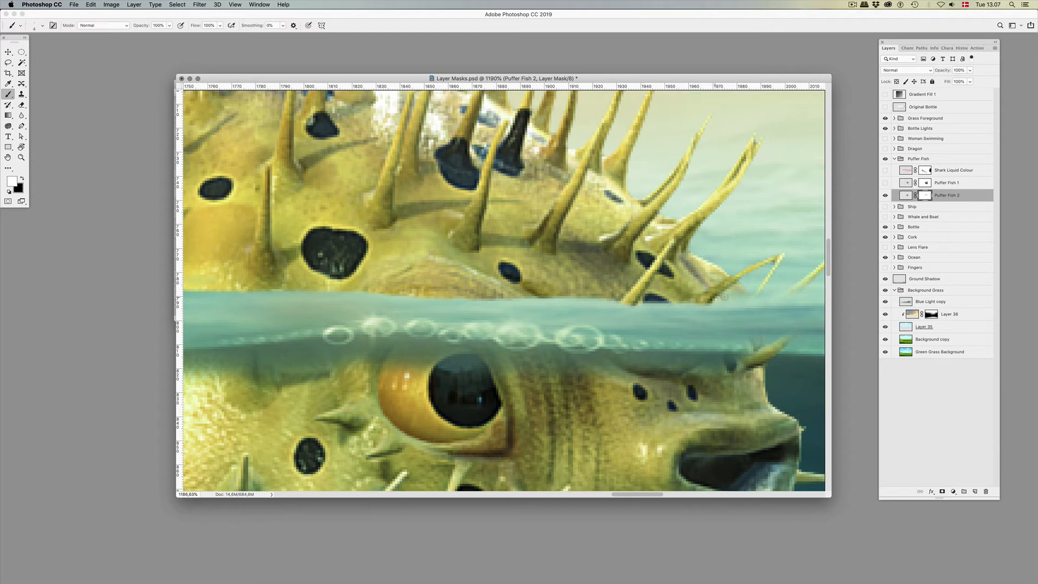
{"action": "mouse_move", "coordinate": [772, 292]}
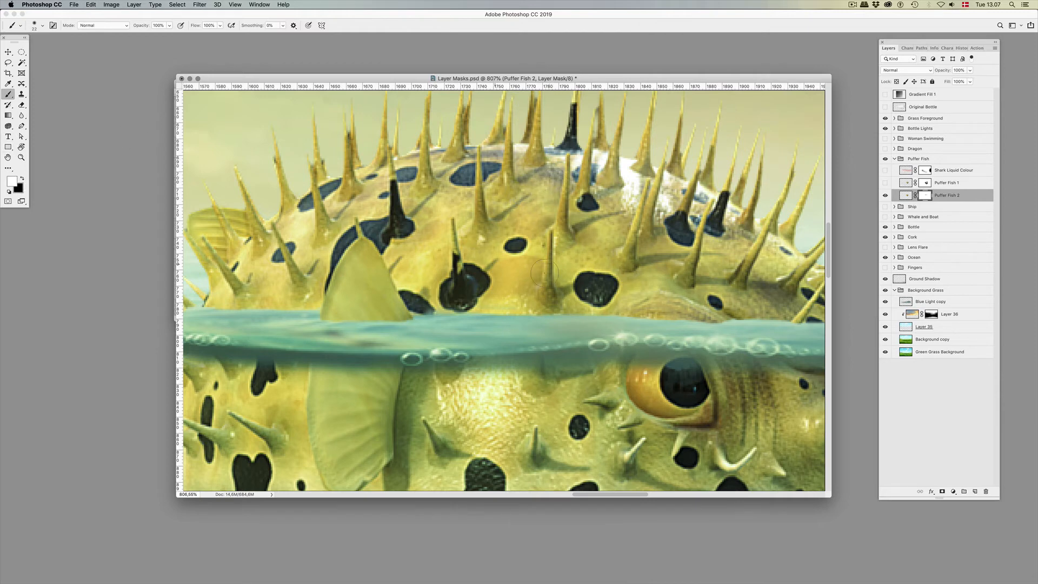
{"action": "mouse_move", "coordinate": [661, 299]}
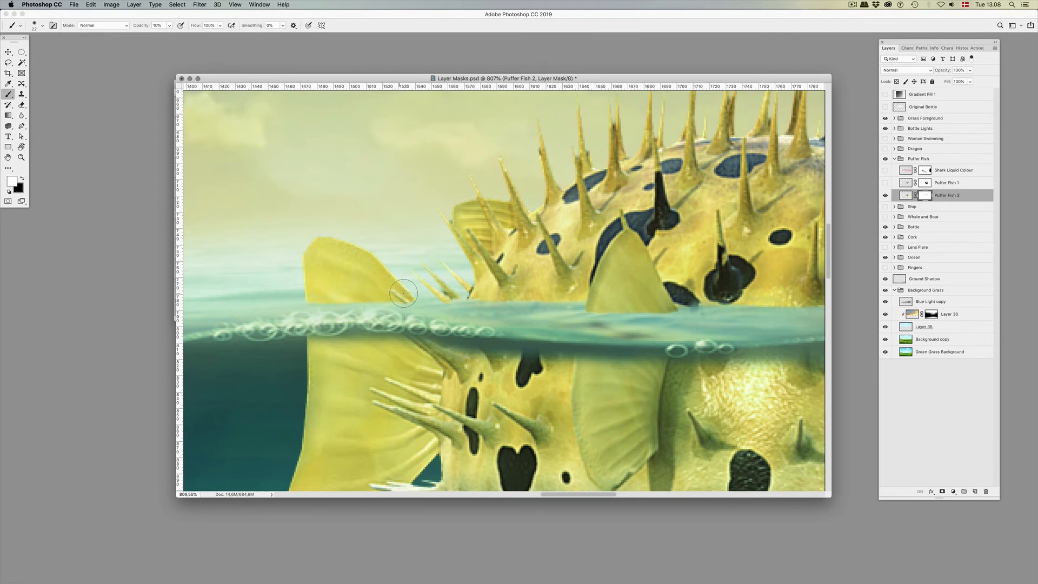
{"action": "mouse_move", "coordinate": [386, 293]}
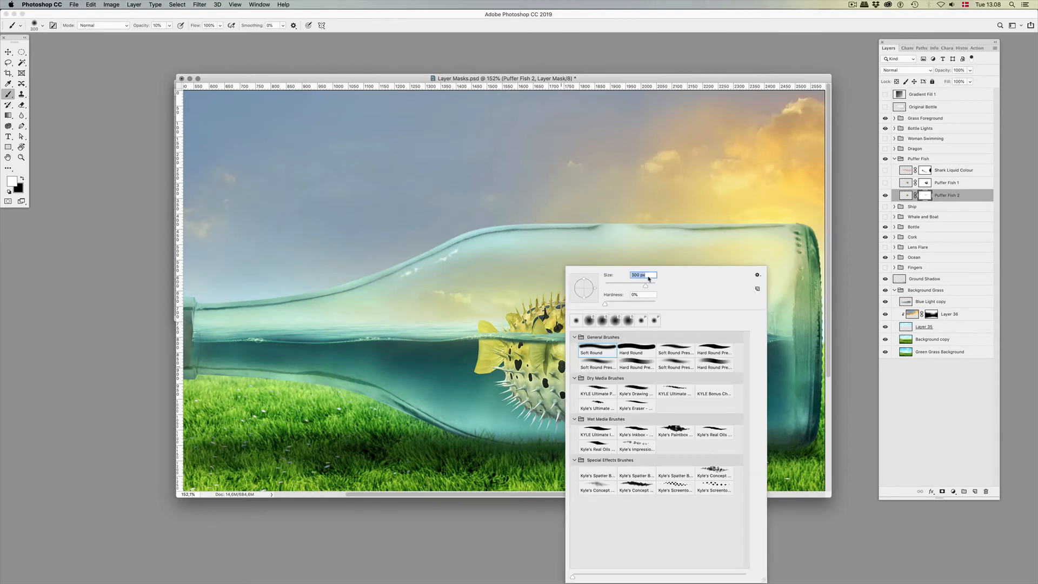
Confirm the 300 px soft brush for hazing the fish's underwater half
{"action": "left_click", "coordinate": [564, 250]}
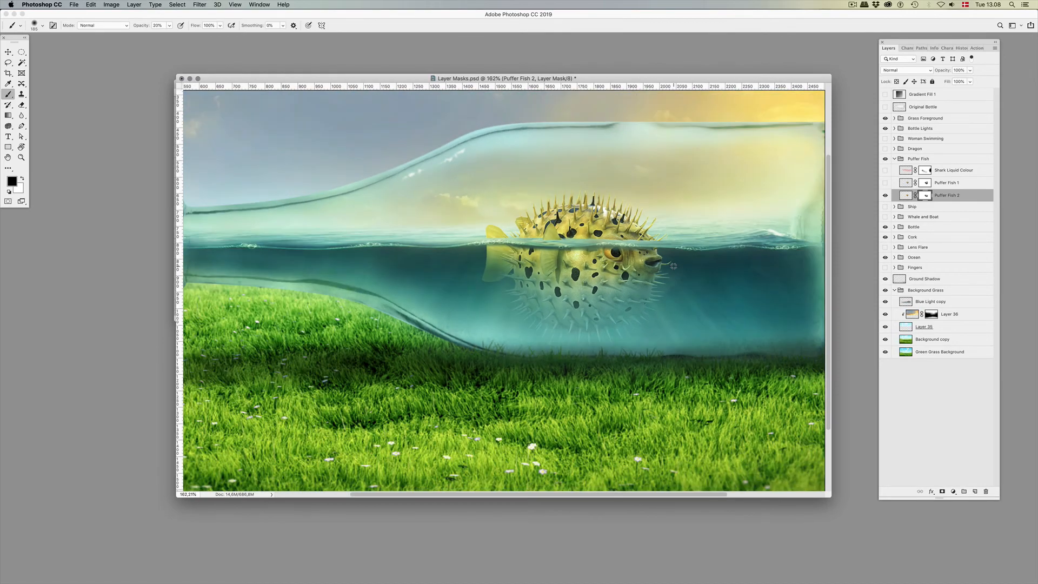
{"action": "mouse_move", "coordinate": [602, 241]}
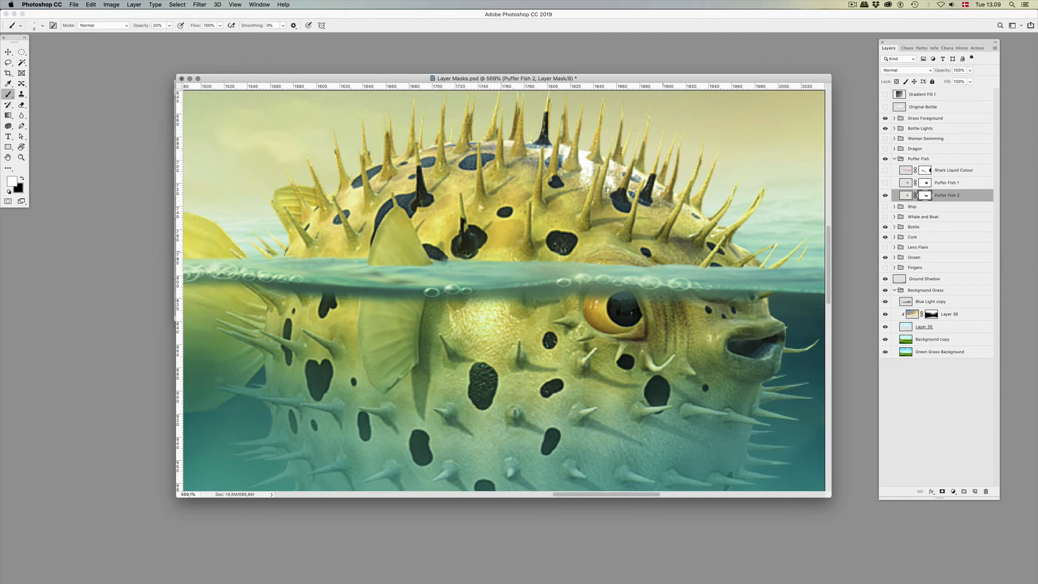
Touch up the Puffer Fish 2 mask and add Layer 47 above it for waterline fixes
{"action": "left_click", "coordinate": [157, 25]}
{"action": "type", "text": "100"}
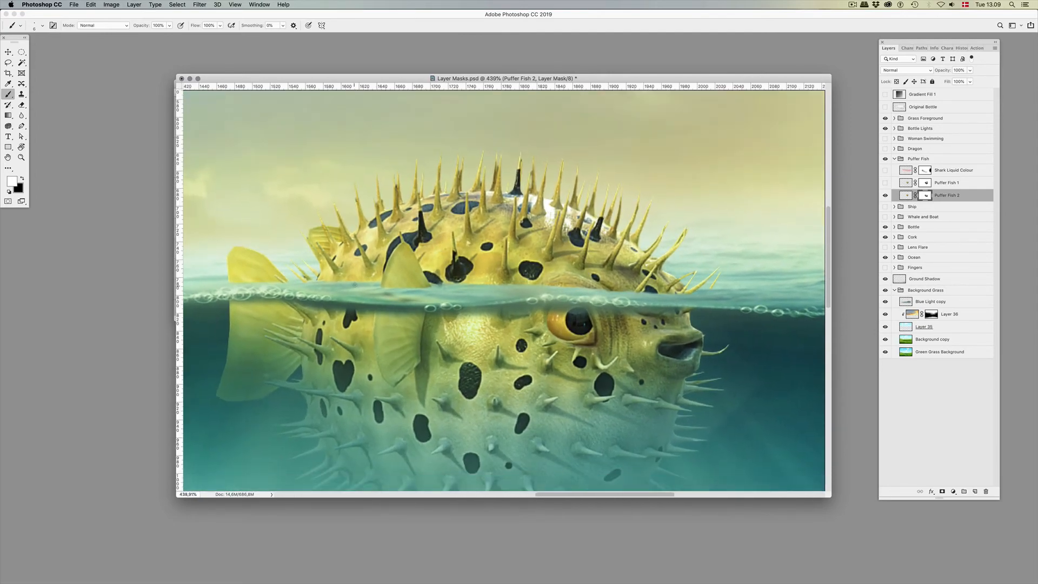
{"action": "left_click", "coordinate": [43, 25]}
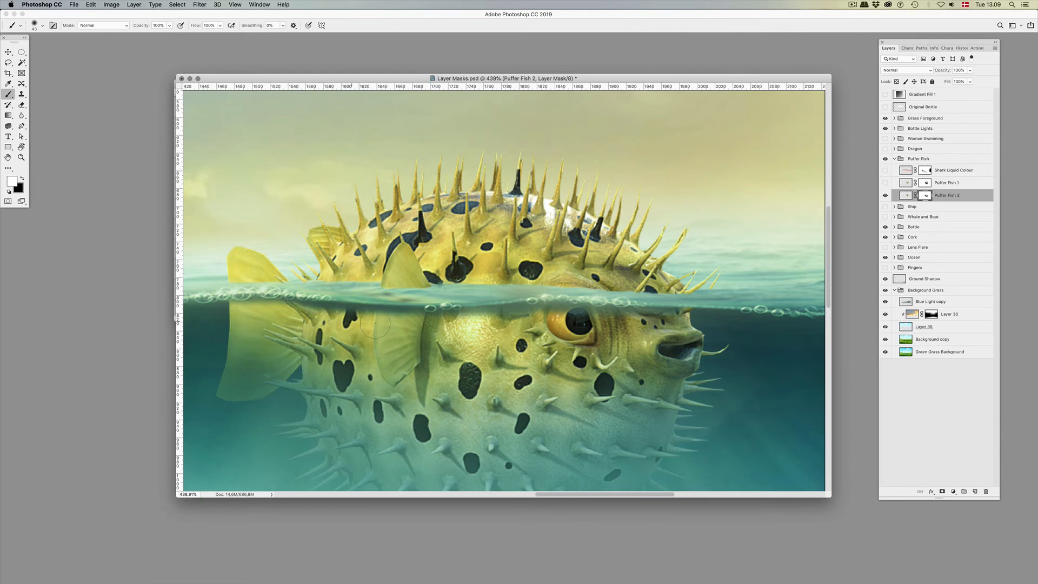
{"action": "left_click", "coordinate": [380, 321]}
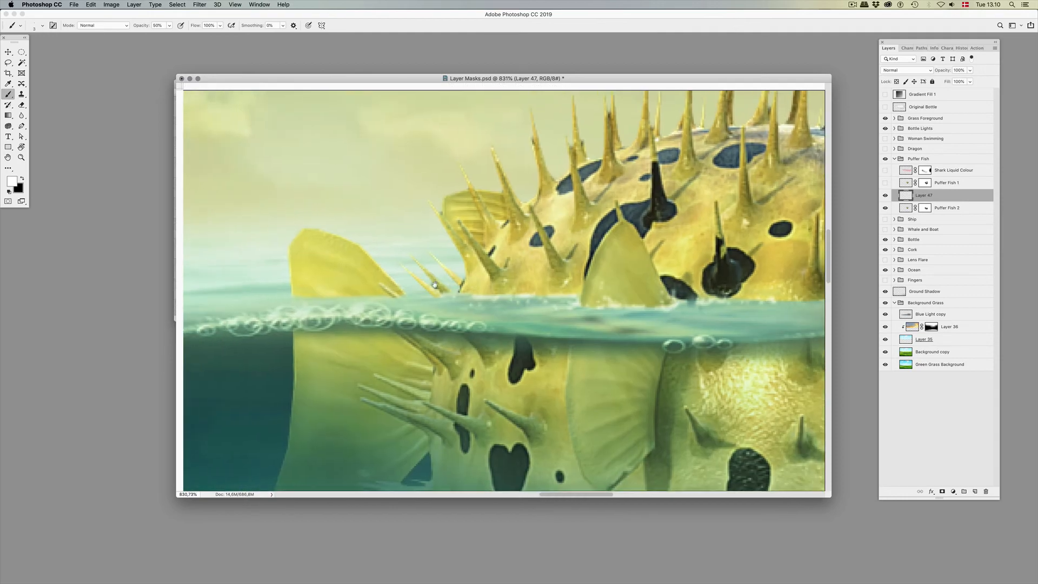
{"action": "key", "text": "cmd+r"}
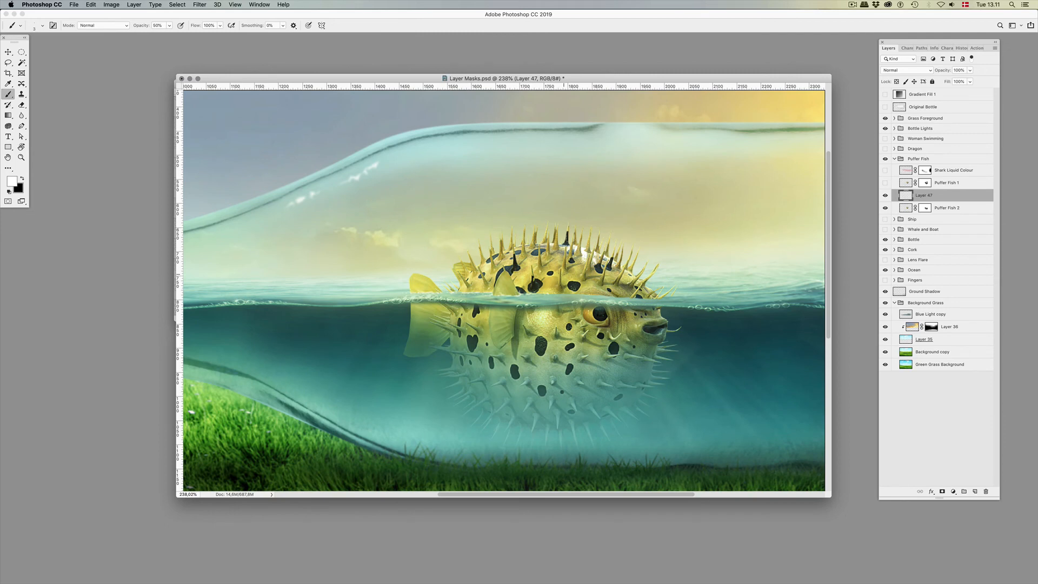
{"action": "left_click", "coordinate": [948, 207]}
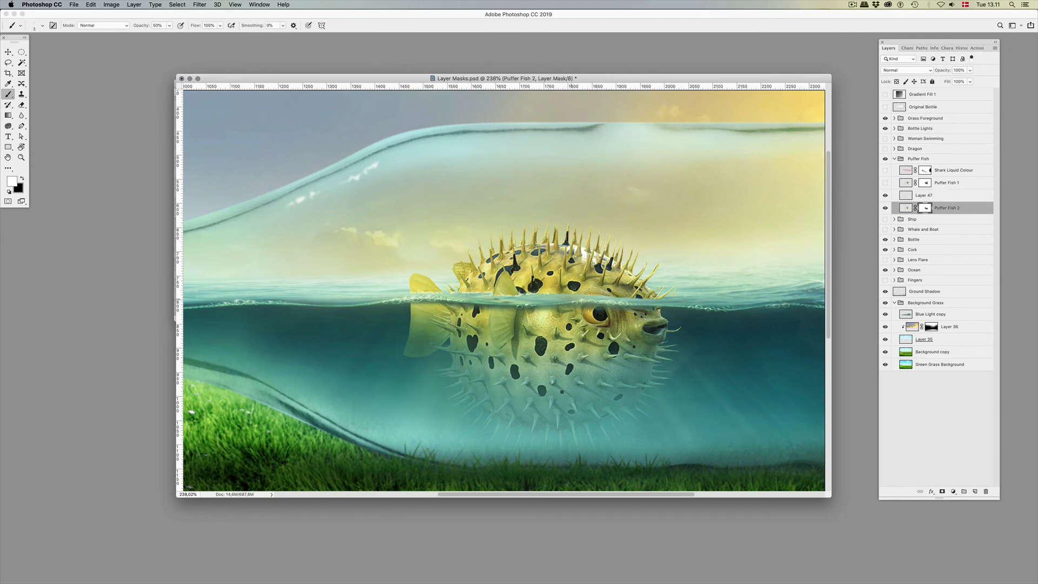
{"action": "left_click", "coordinate": [34, 25]}
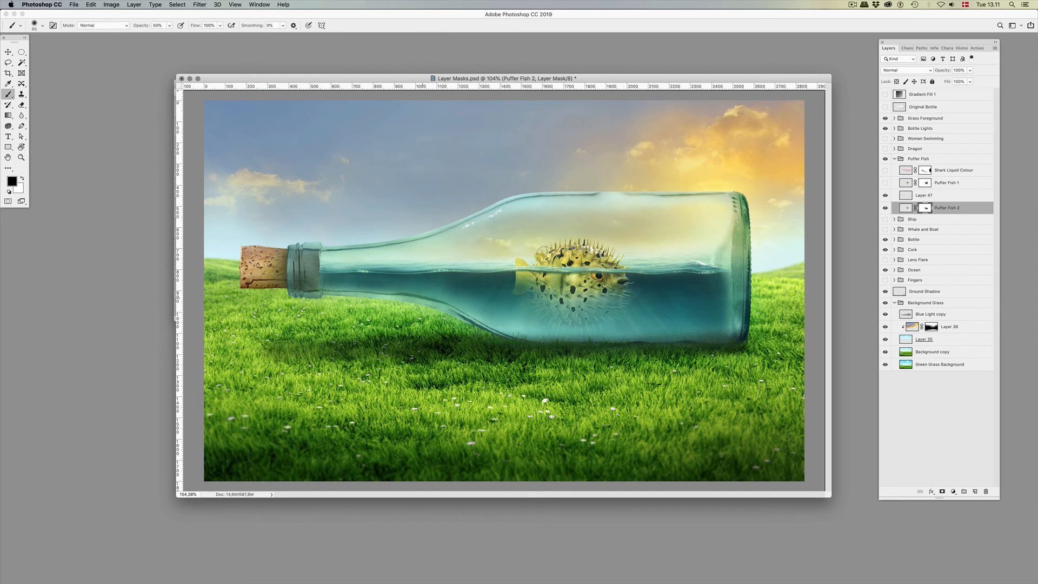
{"action": "mouse_move", "coordinate": [615, 246]}
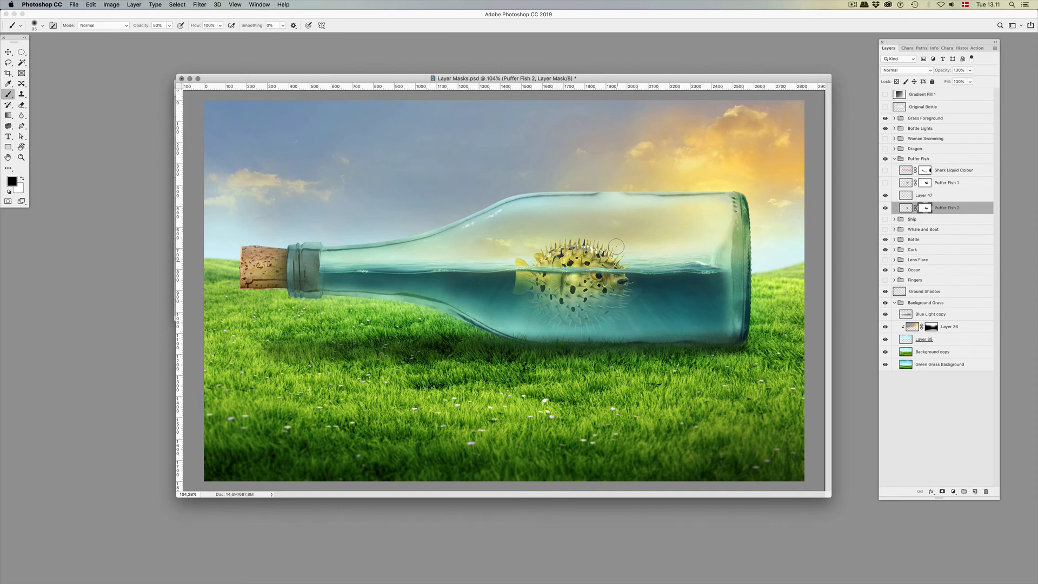
{"action": "mouse_move", "coordinate": [668, 173]}
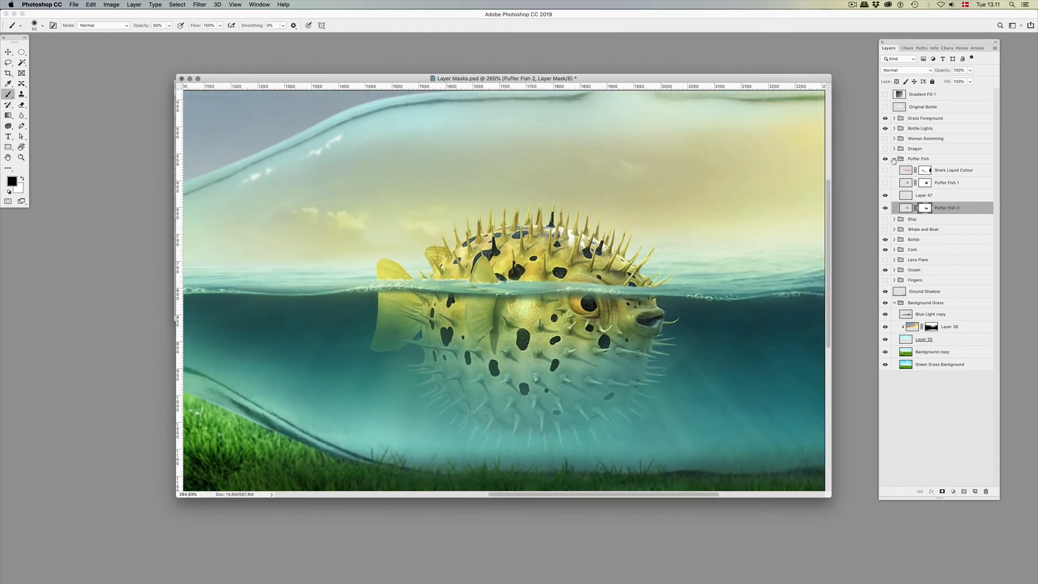
Hide the Puffer Fish group, show Dragon, add Layer 48 and choose a pale warm yellow foreground
{"action": "left_click", "coordinate": [895, 158]}
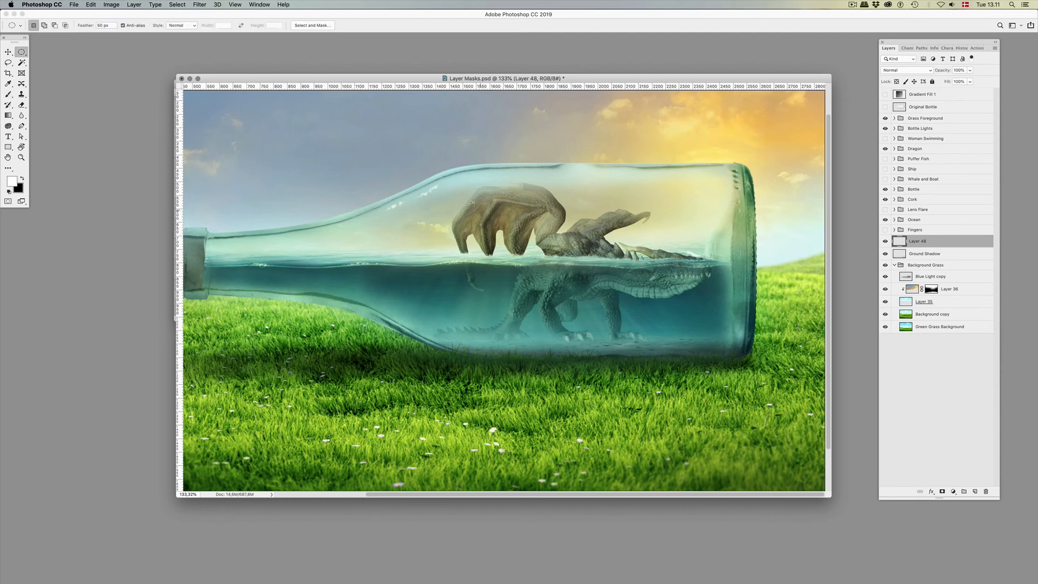
{"action": "left_click_drag", "start_coordinate": [474, 202], "coordinate": [629, 350]}
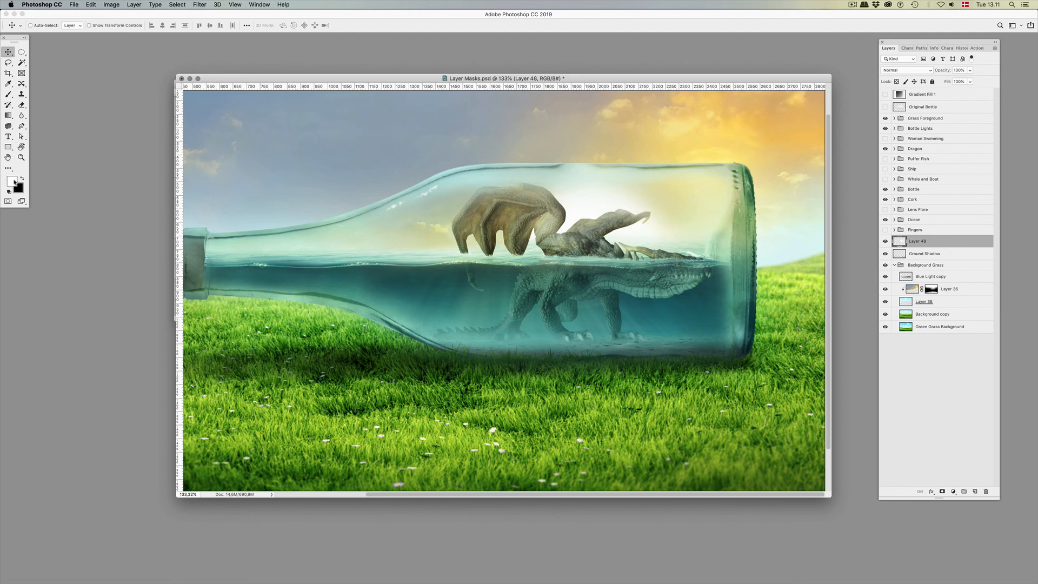
{"action": "left_click", "coordinate": [8, 183]}
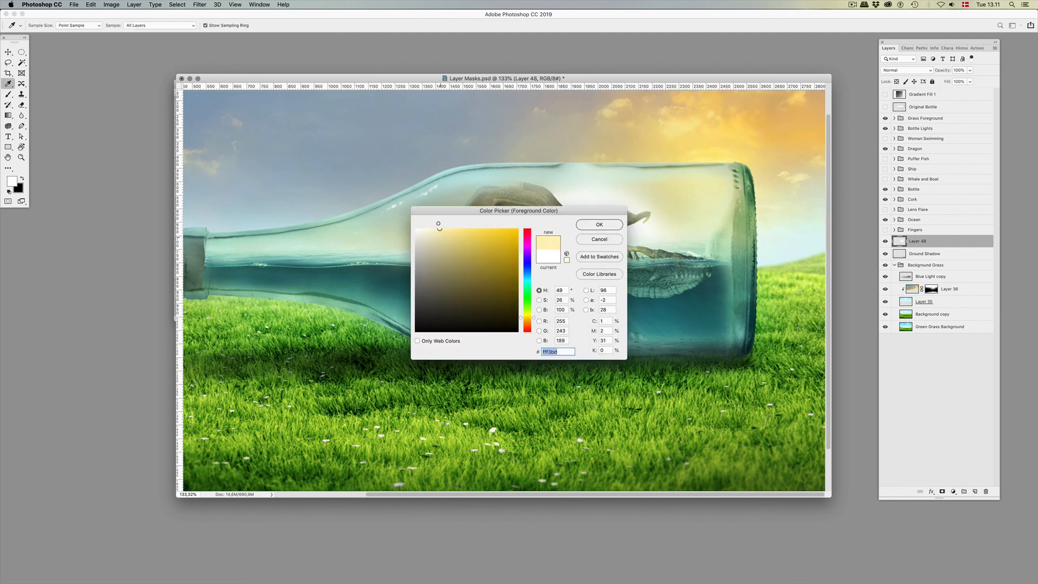
{"action": "left_click", "coordinate": [598, 225]}
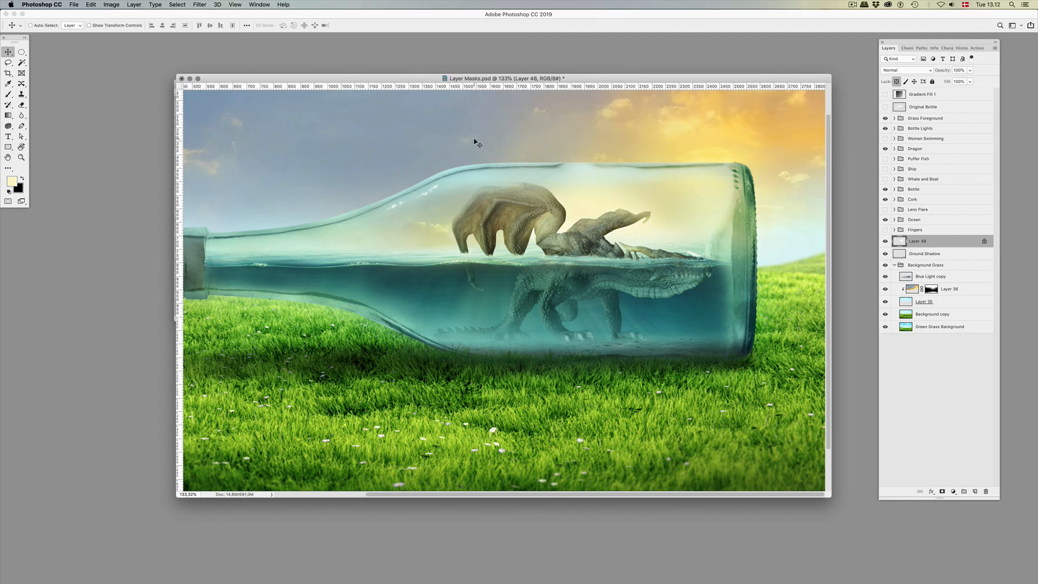
Fill a feathered oval with black on a new layer, render a Lens Flare, and set it to Screen
{"action": "left_click", "coordinate": [22, 52]}
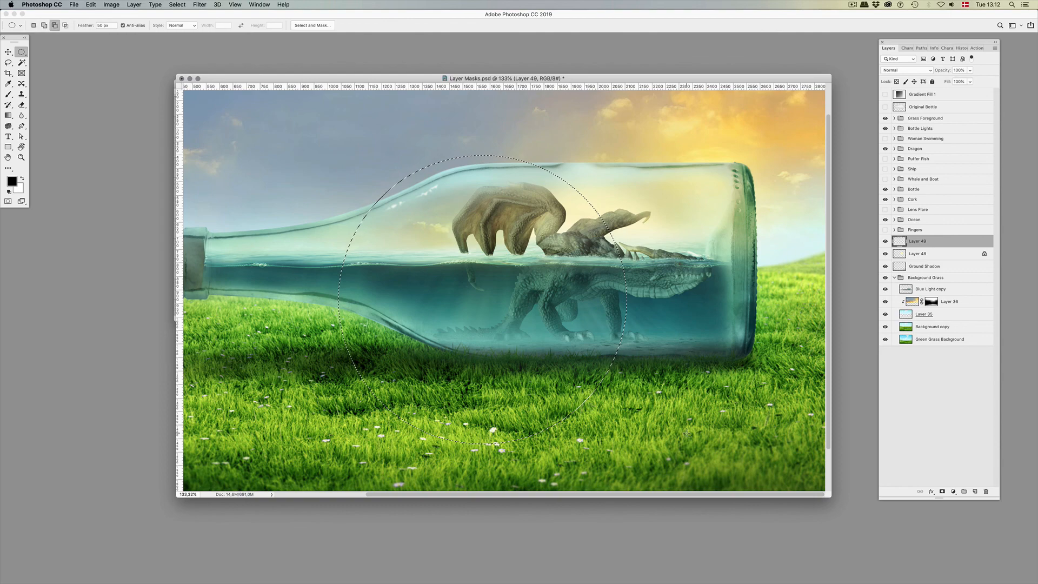
{"action": "left_click", "coordinate": [199, 4]}
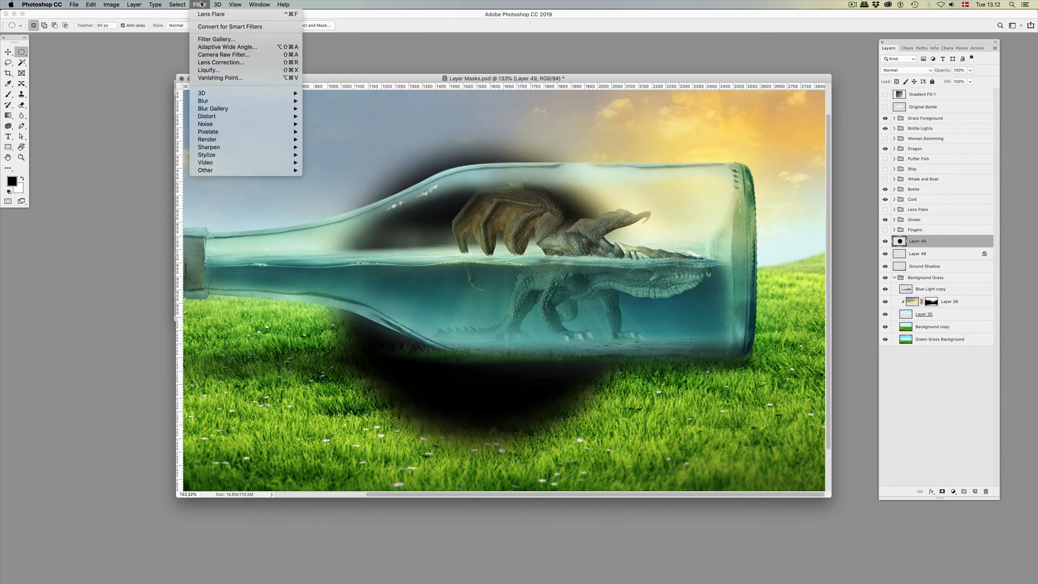
{"action": "mouse_move", "coordinate": [208, 140]}
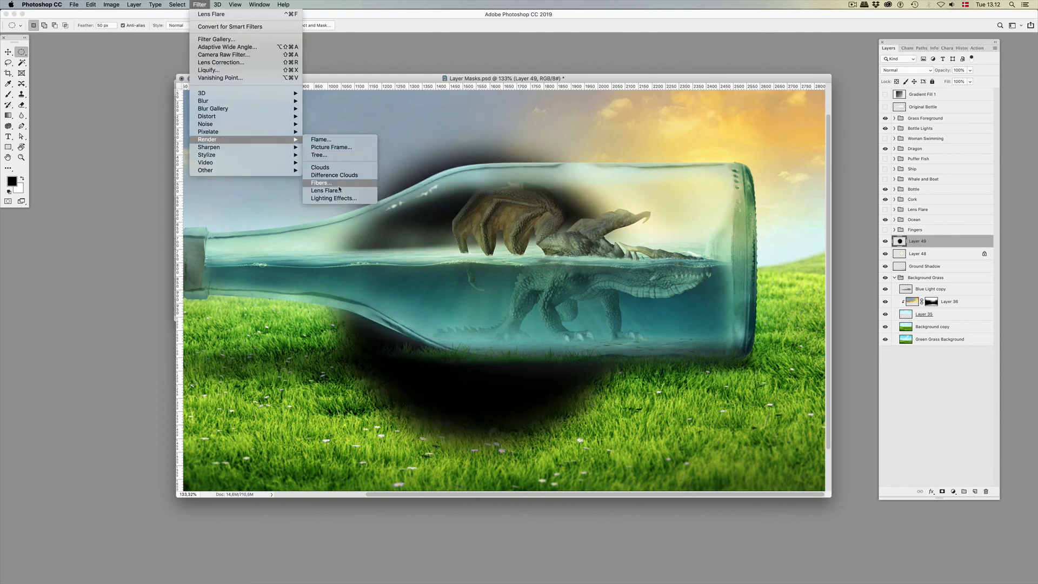
{"action": "left_click", "coordinate": [325, 190]}
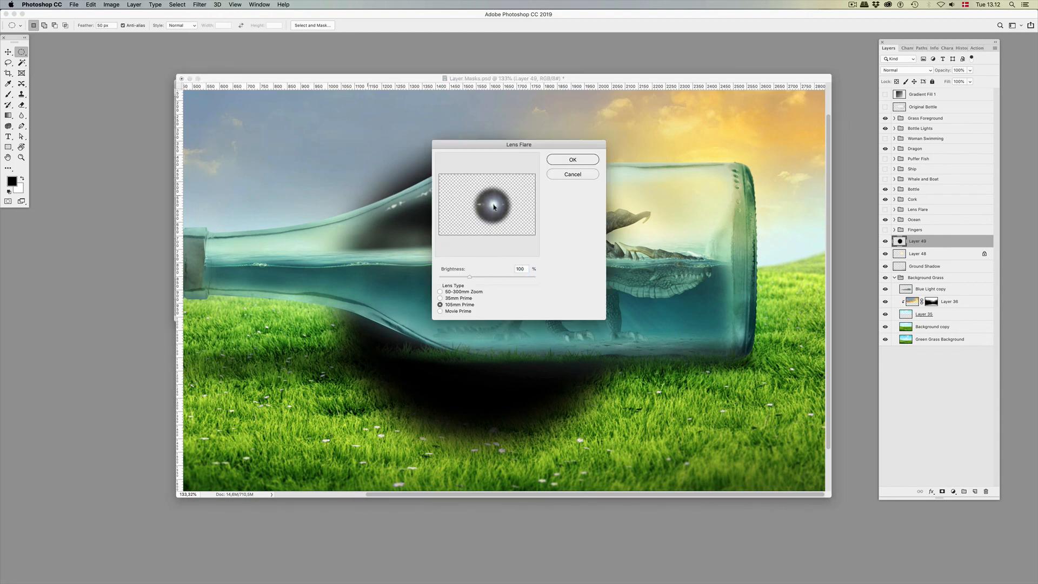
{"action": "left_click", "coordinate": [572, 160]}
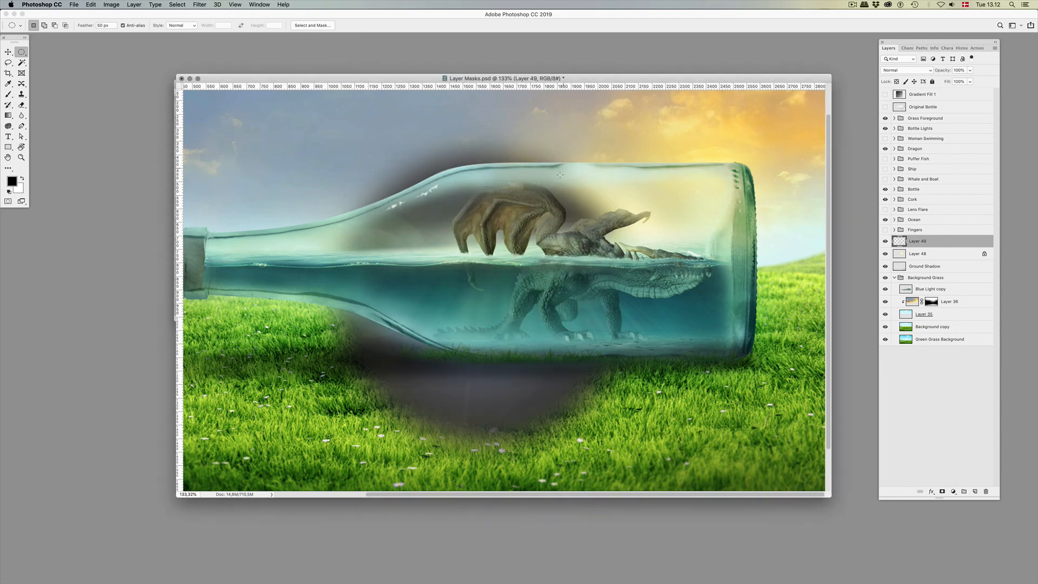
{"action": "left_click", "coordinate": [901, 70]}
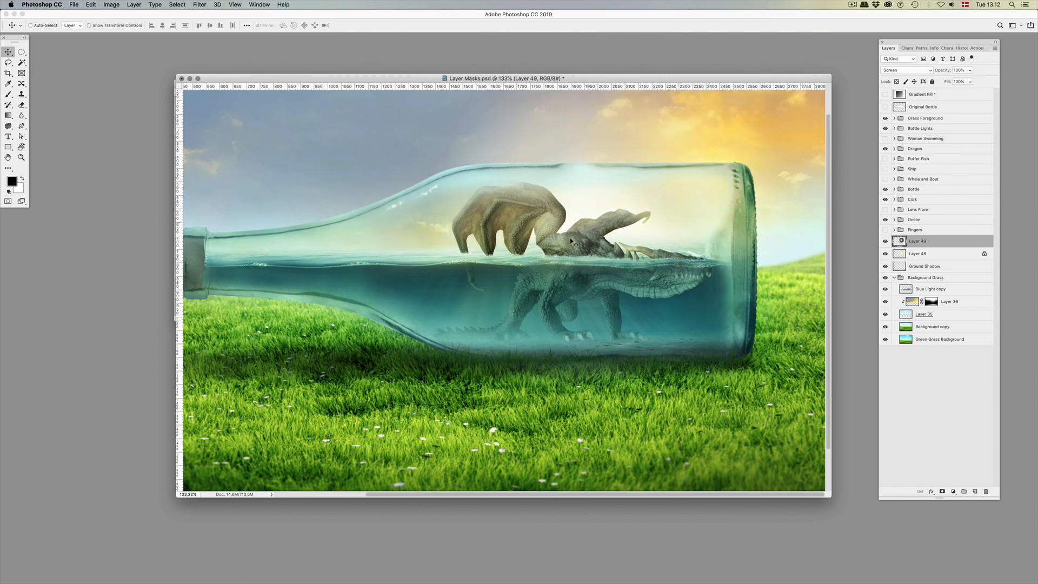
Paint black on the Layer 45 mask in the Dragon group so the flare glows through the head
{"action": "left_click", "coordinate": [916, 149]}
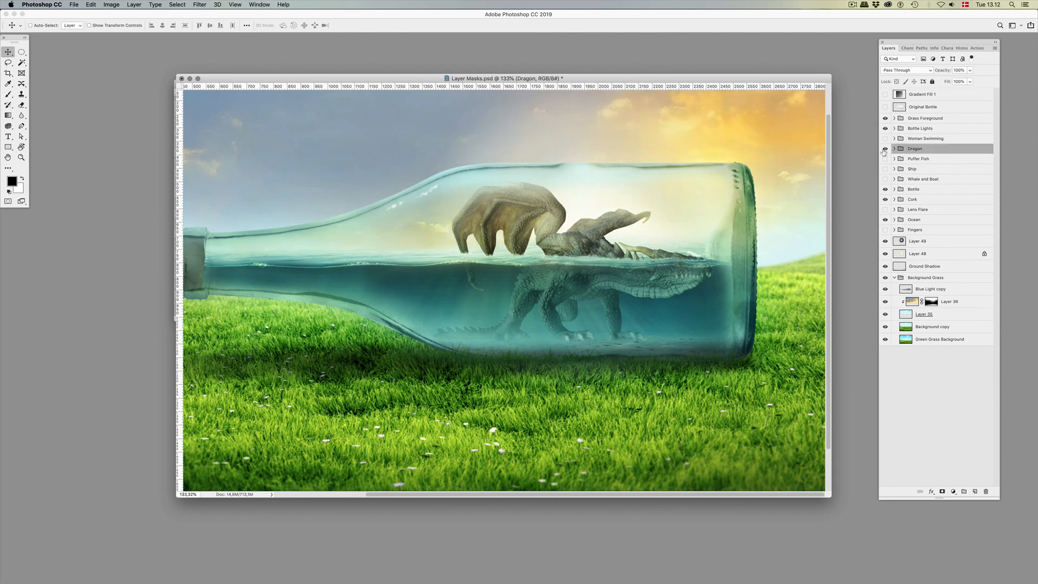
{"action": "left_click", "coordinate": [896, 148]}
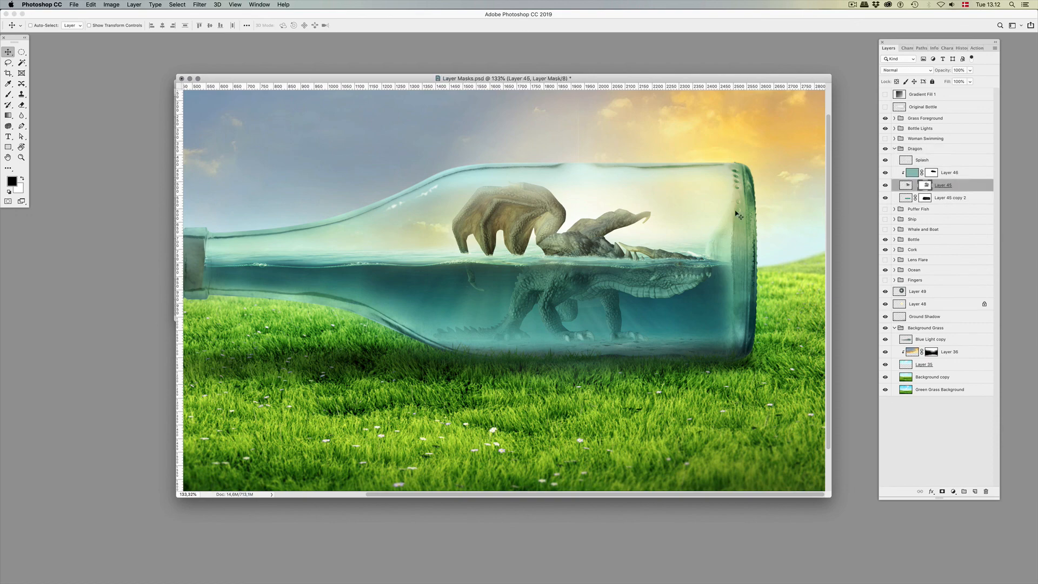
{"action": "mouse_move", "coordinate": [673, 230]}
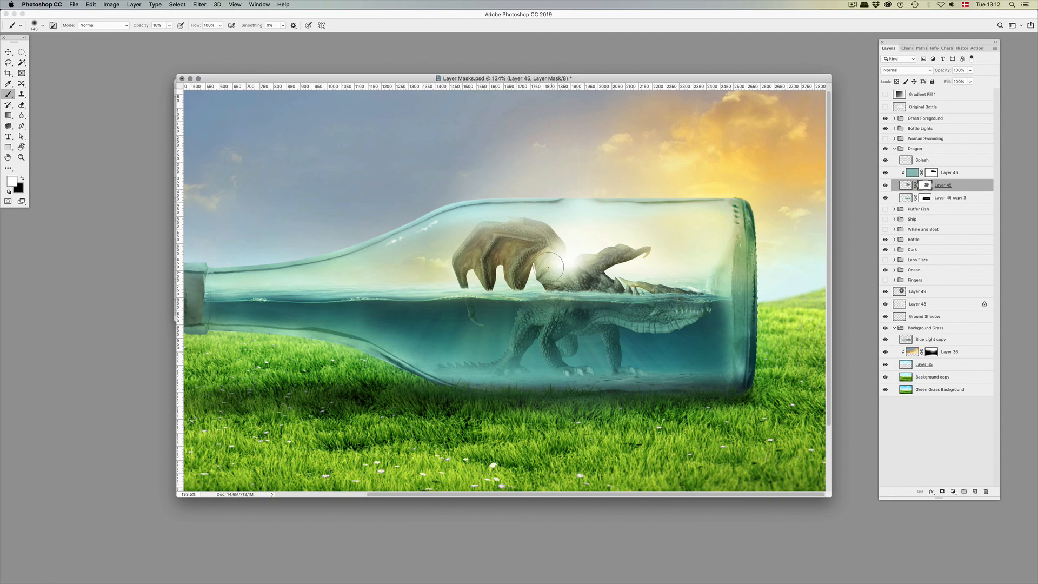
{"action": "left_click_drag", "start_coordinate": [548, 268], "coordinate": [645, 269]}
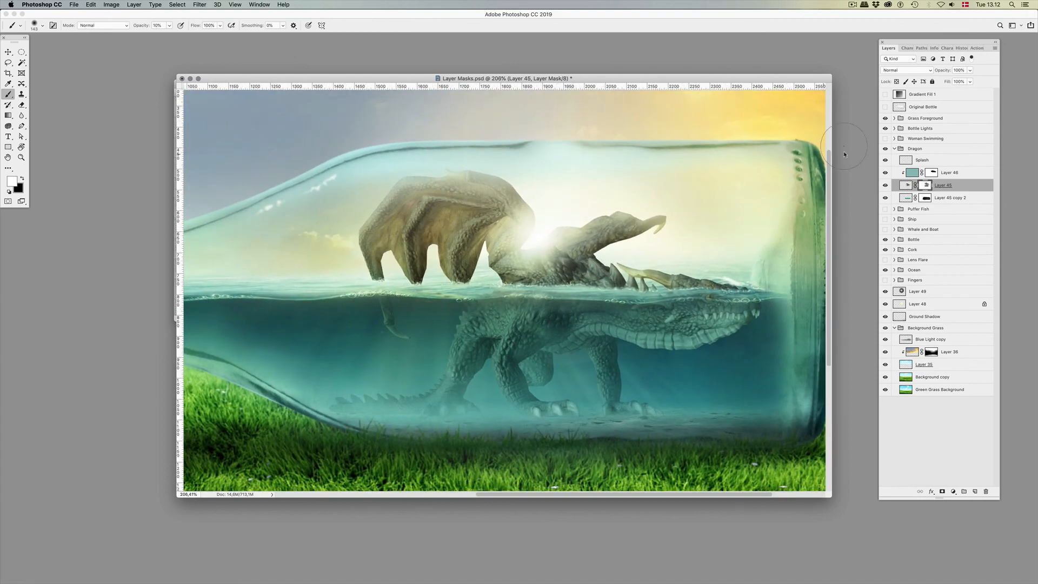
Hide the Dragon group and reveal the Puffer Fish group under the soft sun glow
{"action": "left_click", "coordinate": [894, 148]}
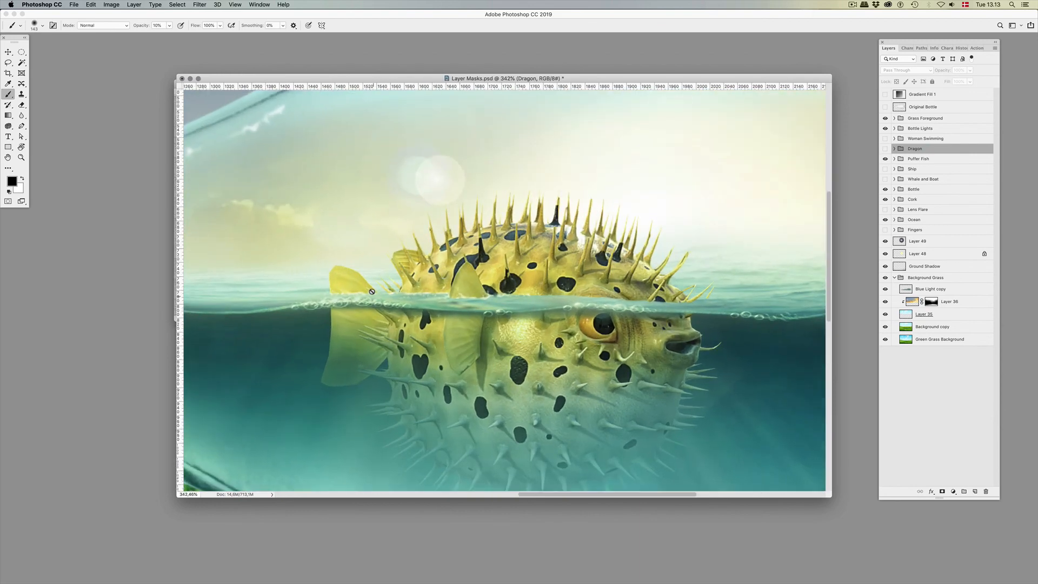
{"action": "mouse_move", "coordinate": [528, 291]}
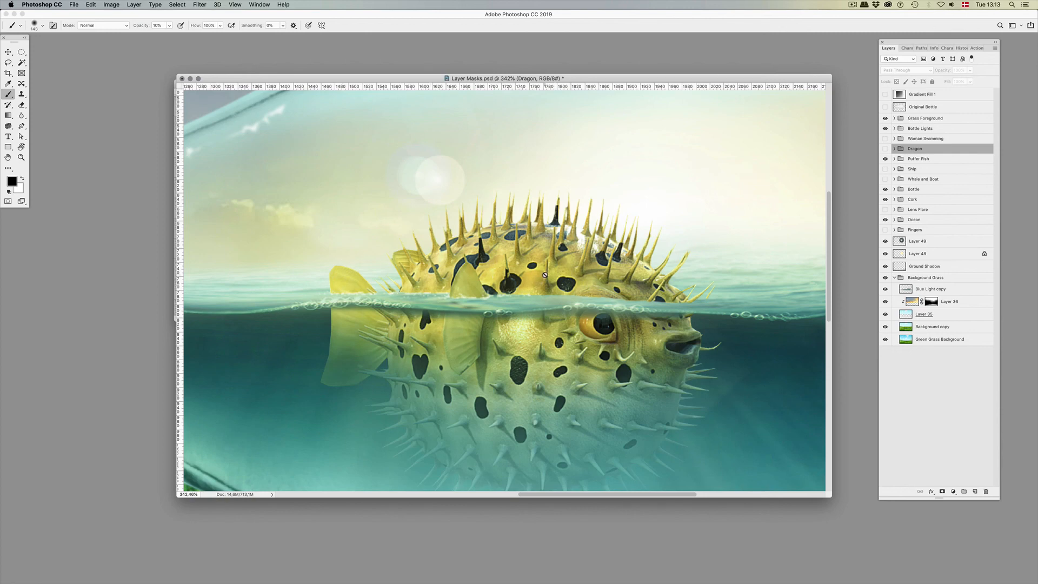
{"action": "scroll", "scroll_direction": "down", "scroll_amount": 3}
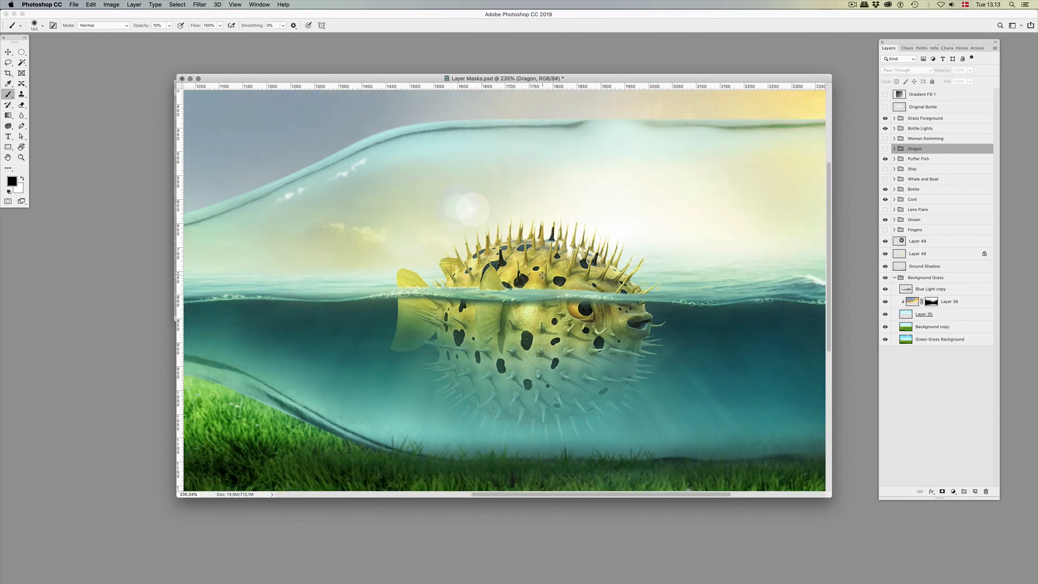